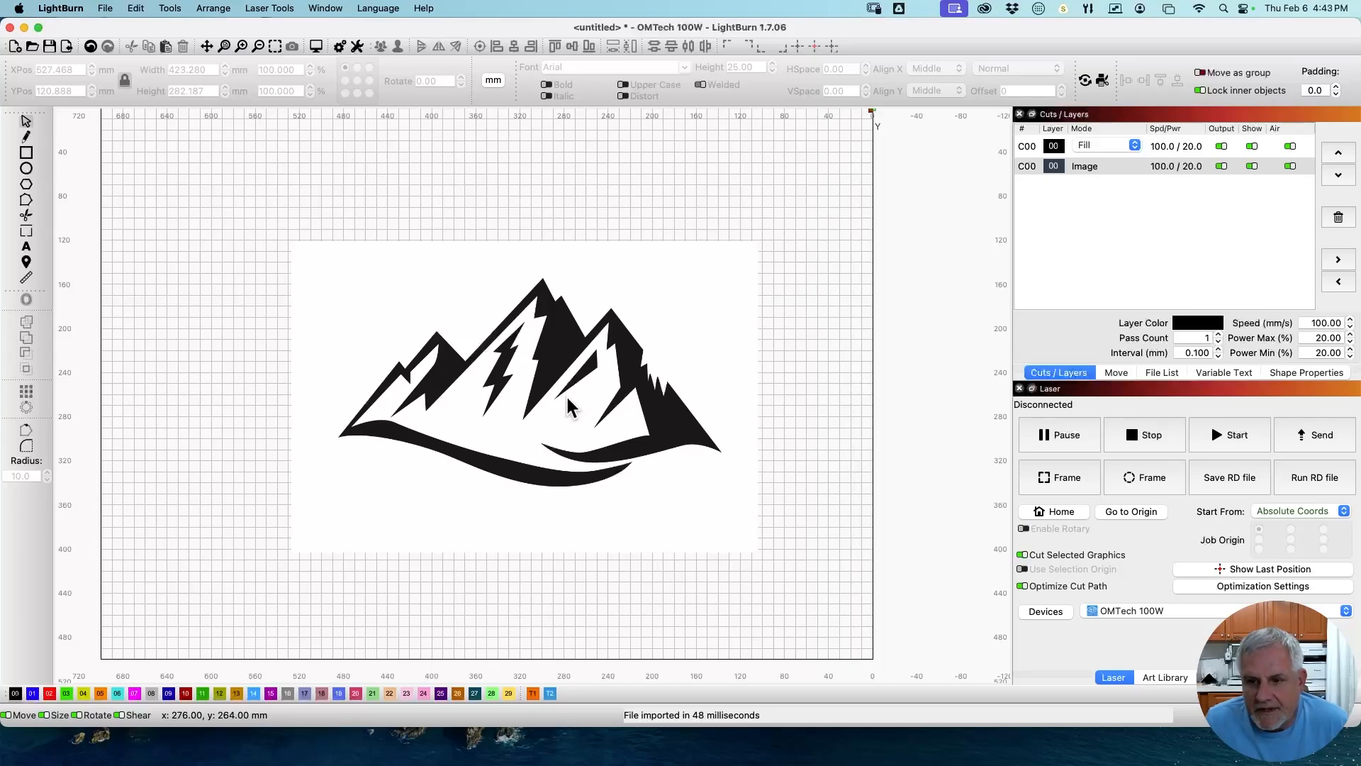
mouse_move(541, 437)
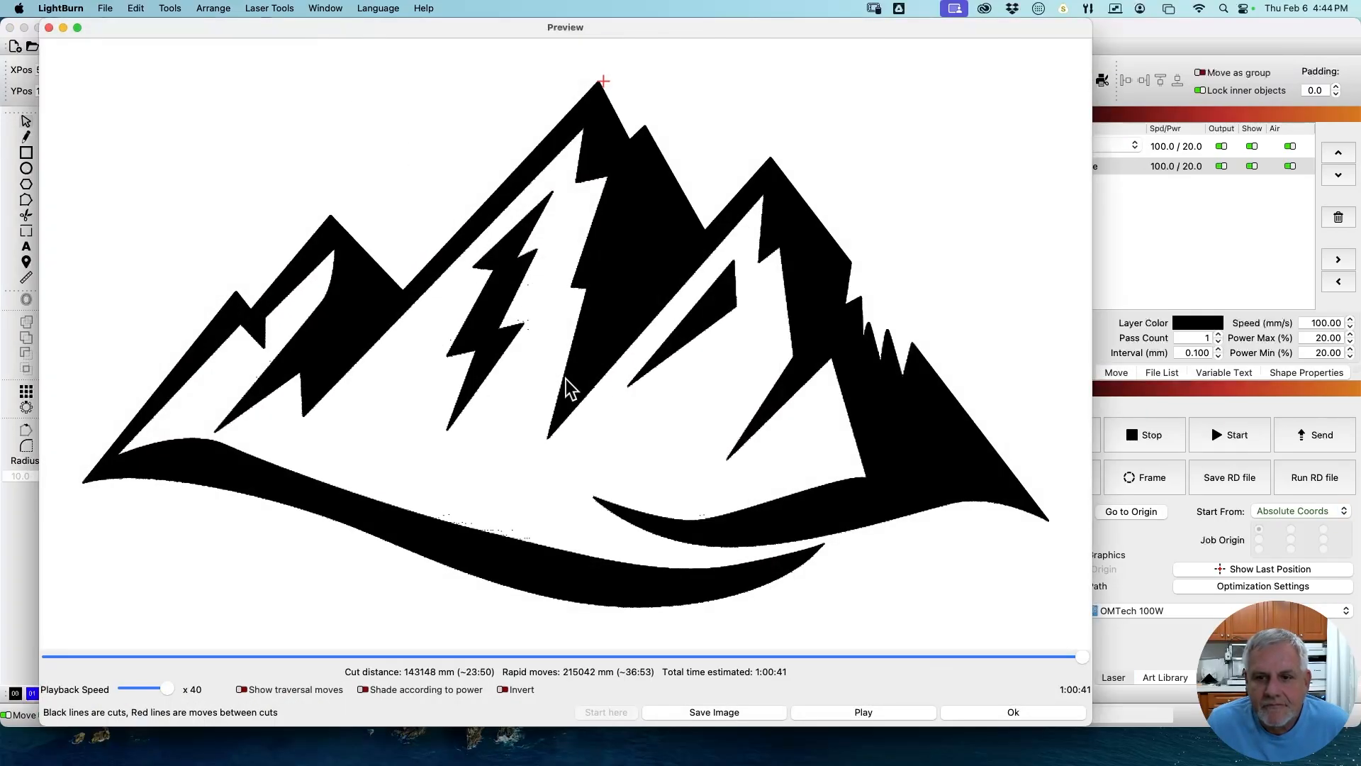
mouse_move(543, 247)
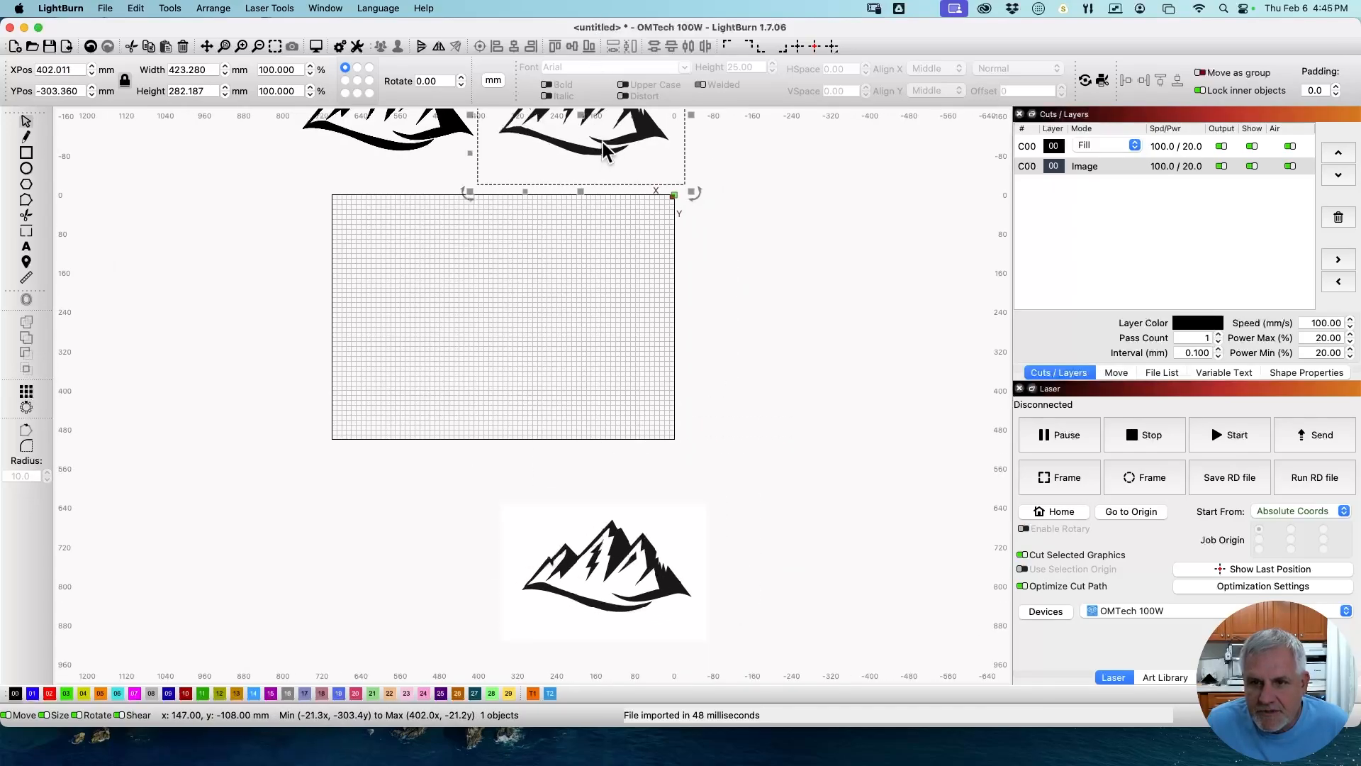
Step: Move the small mountain into the middle of the work area and preview its engraving
drag(580, 152, 525, 304)
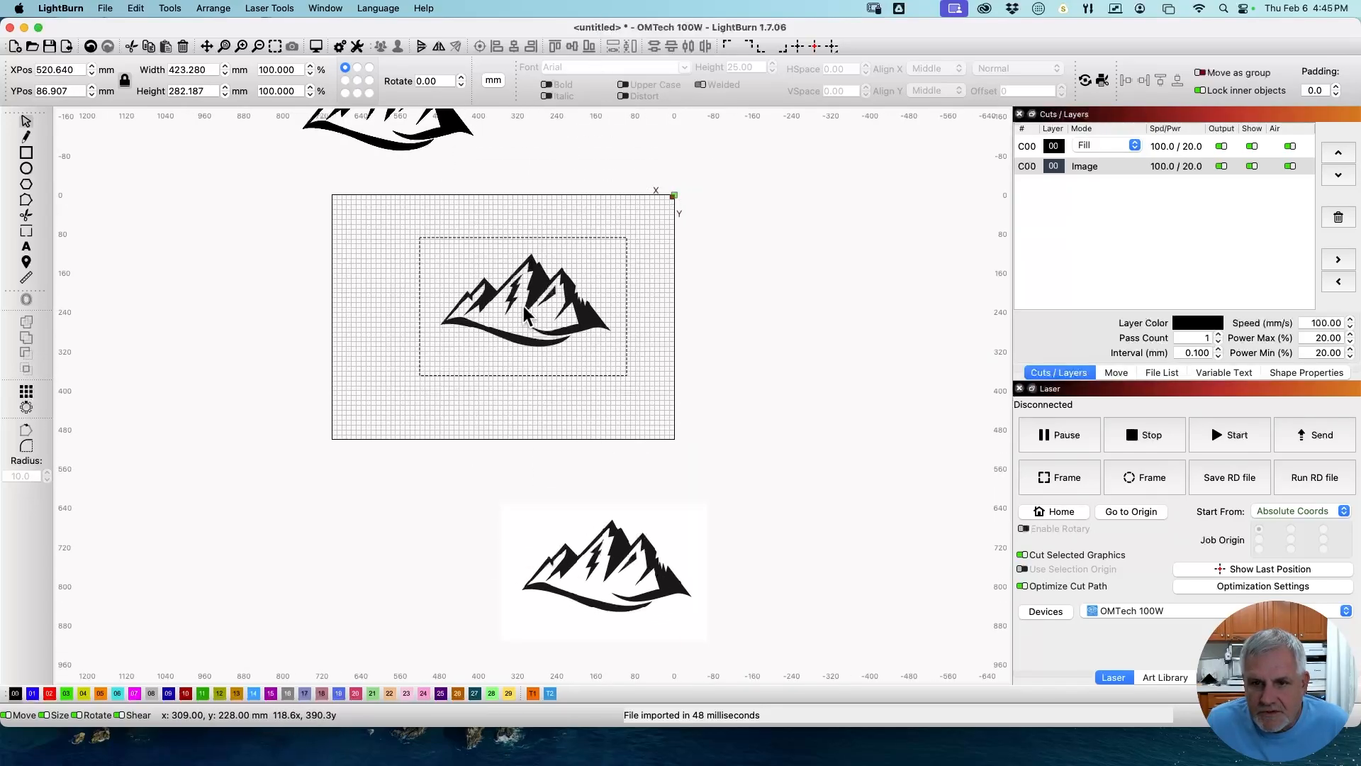
click(521, 308)
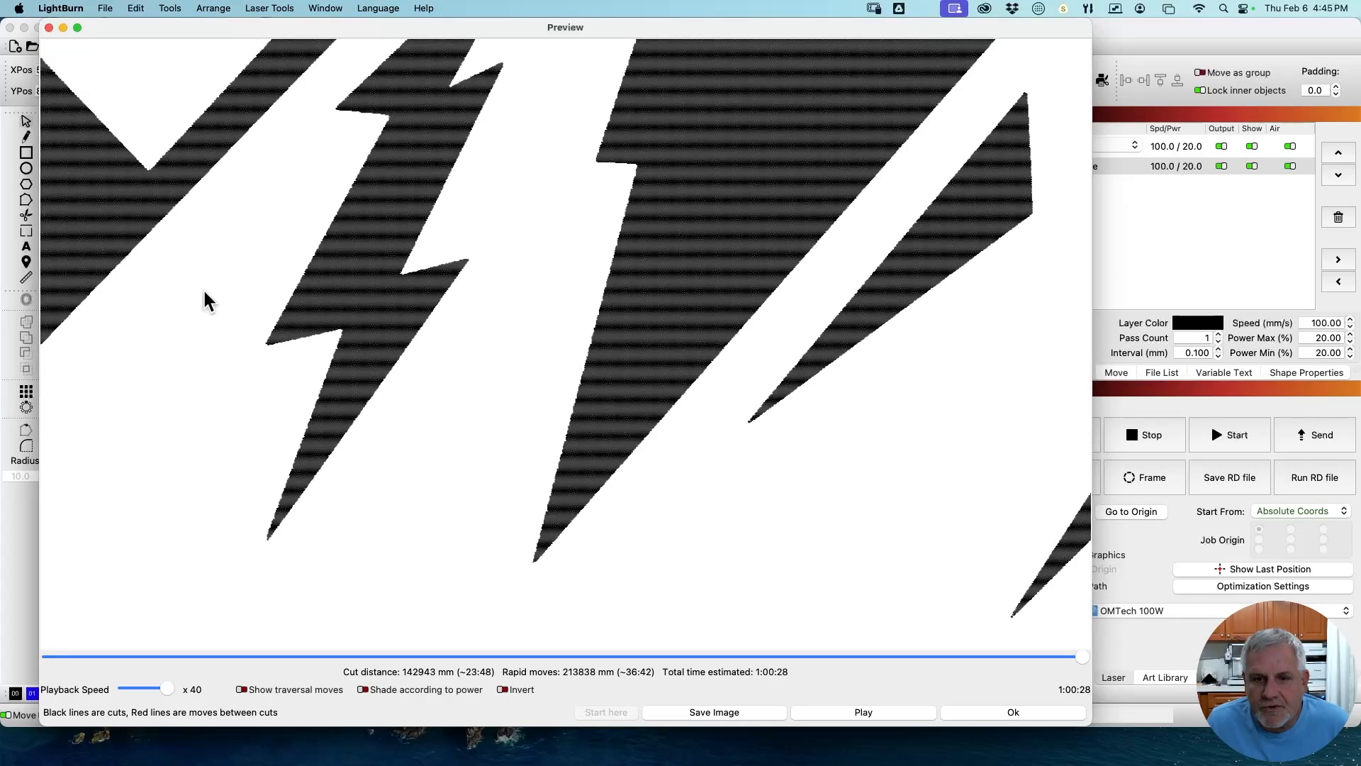
mouse_move(490, 271)
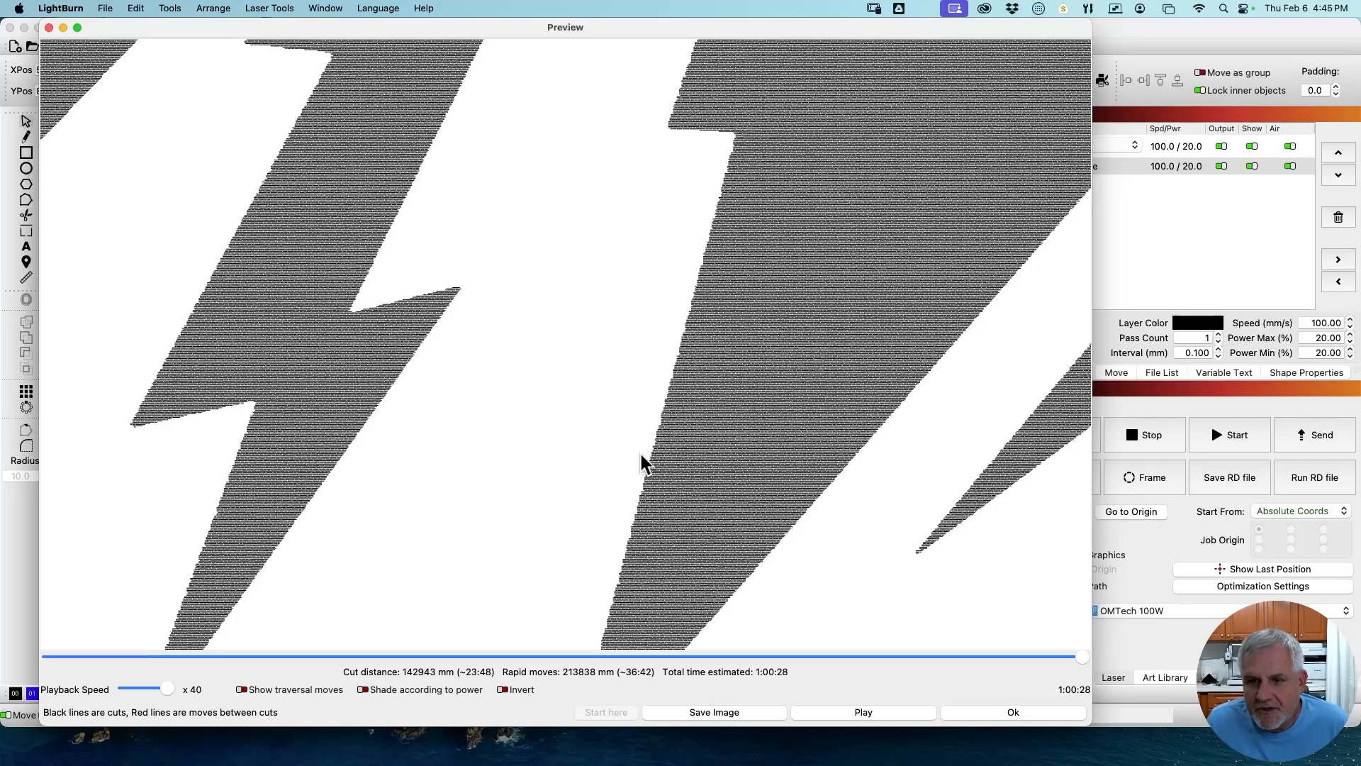
mouse_move(215, 228)
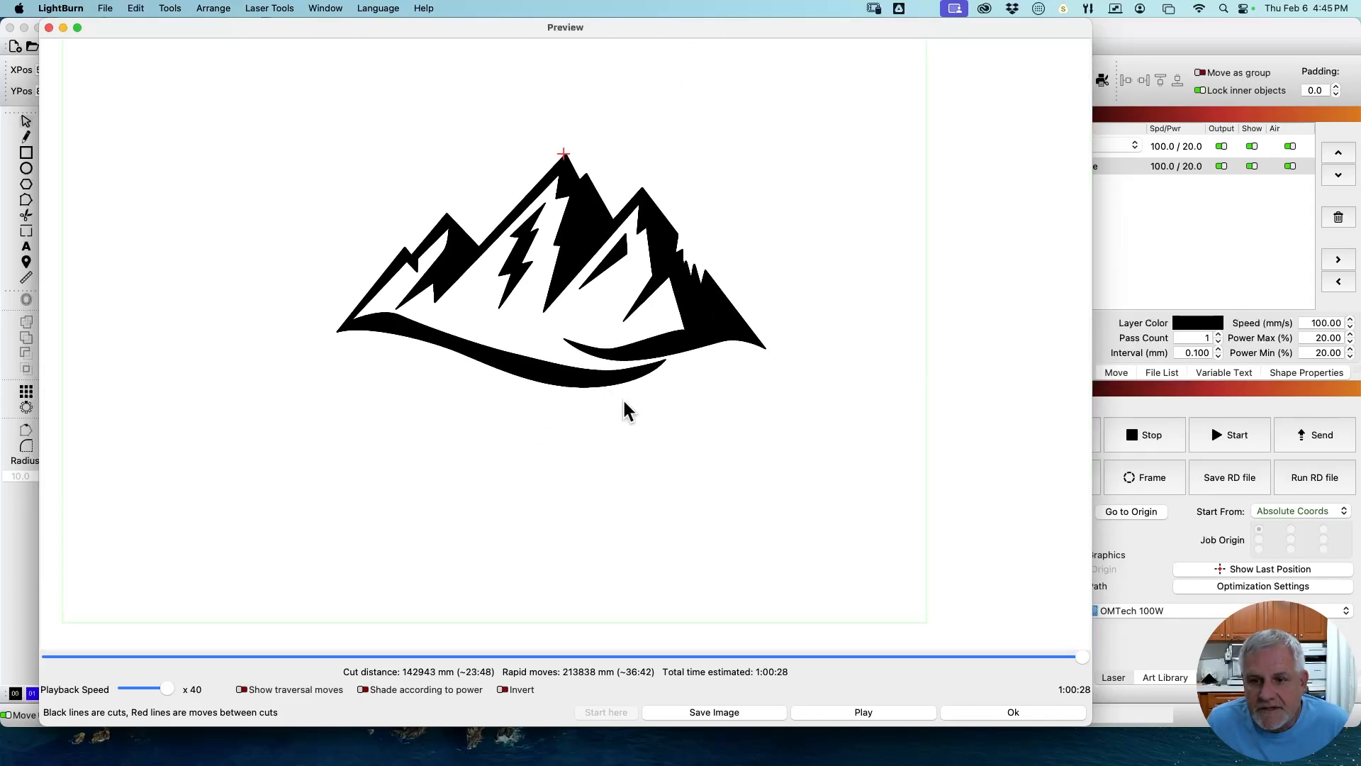
Step: Close the preview, then preview the overlapping mountains' scan lines (about 1:00:37)
click(1012, 712)
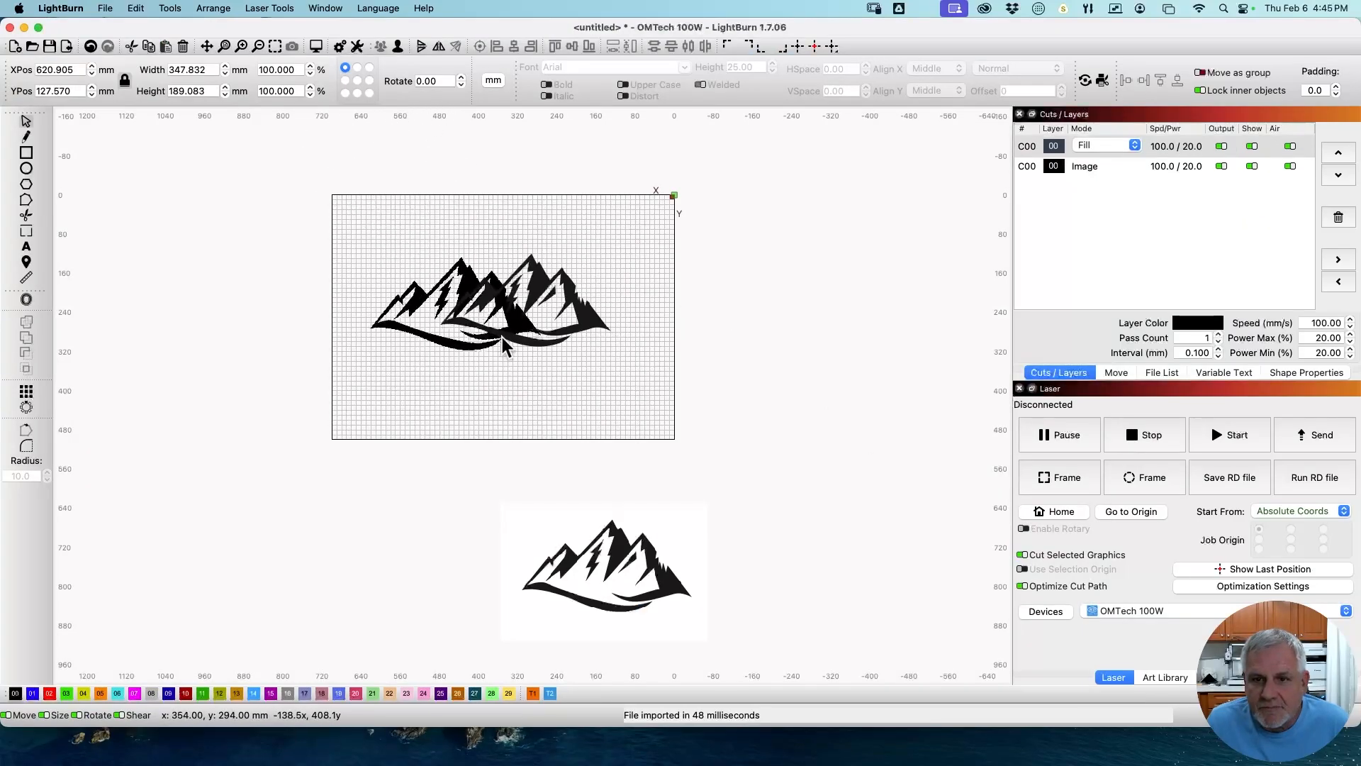
click(503, 313)
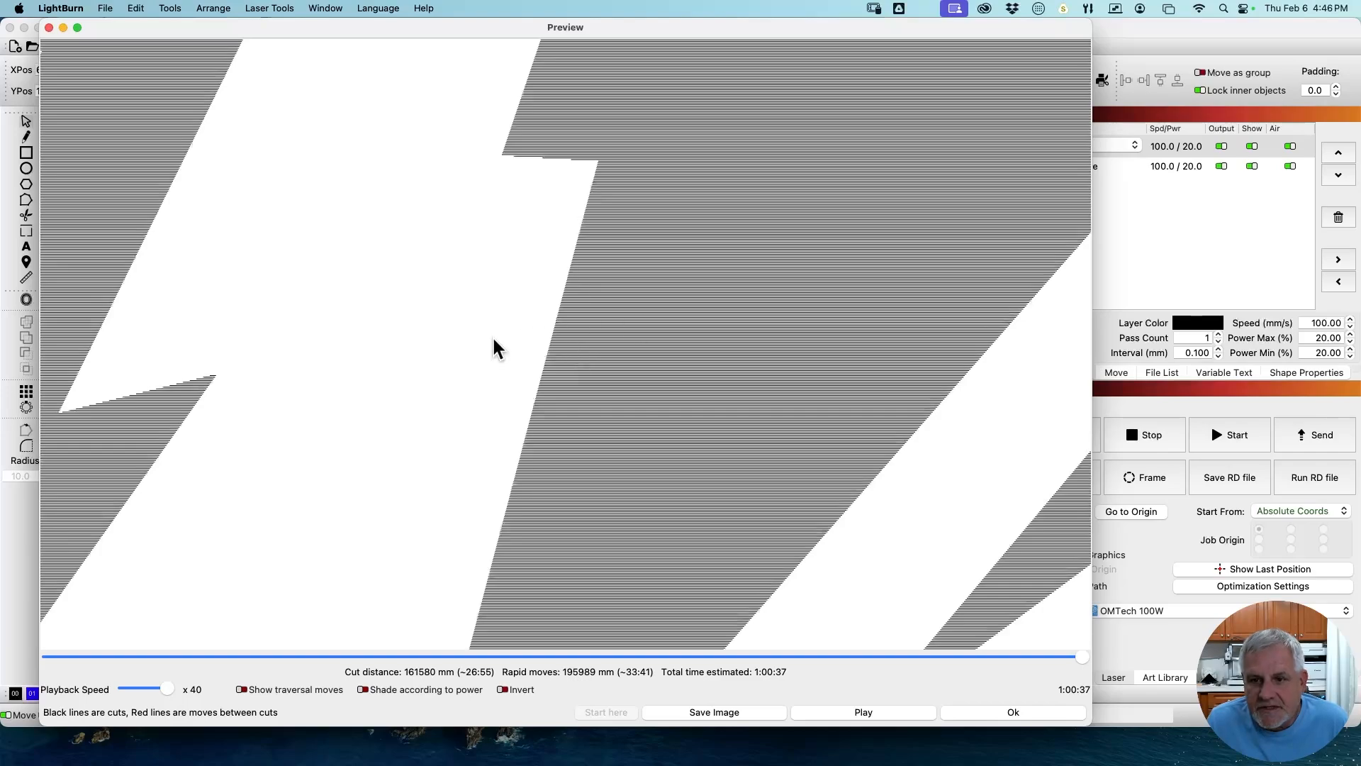
mouse_move(928, 165)
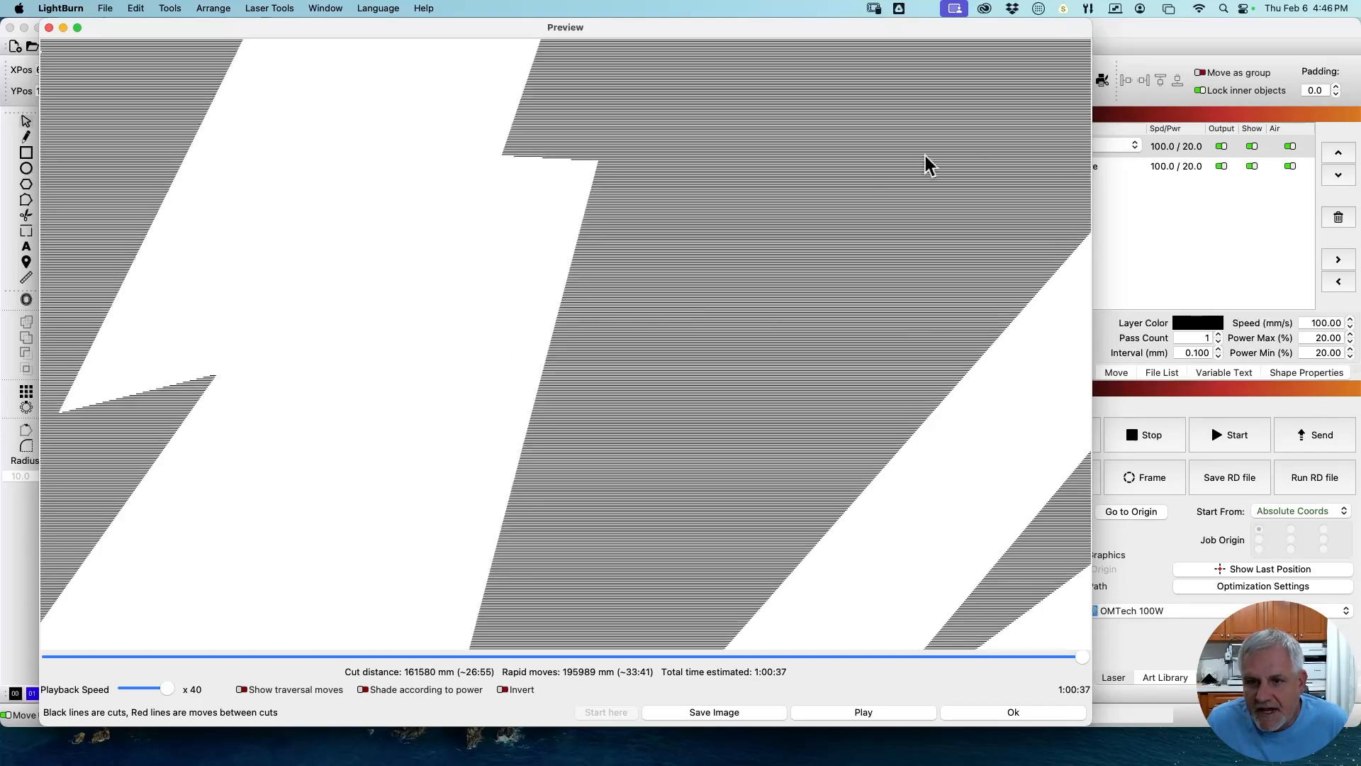
mouse_move(124, 194)
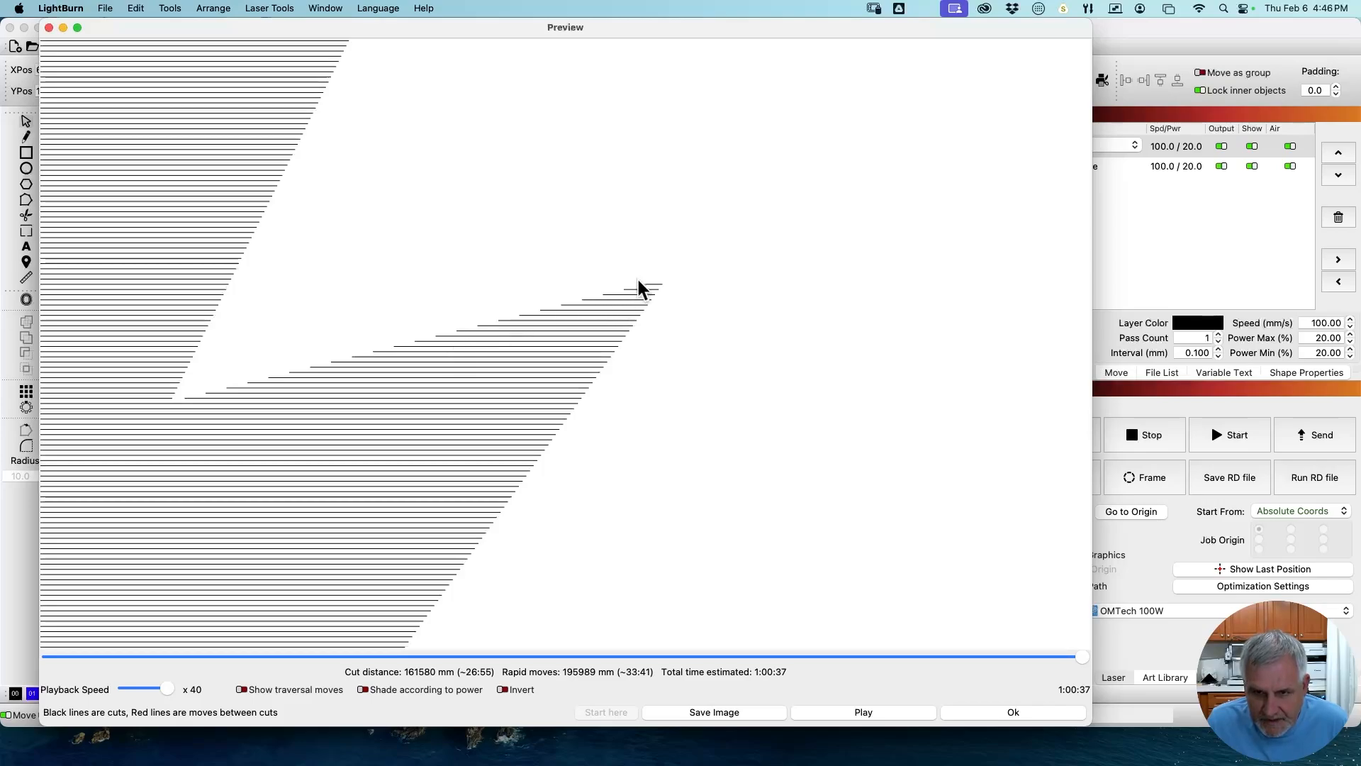
mouse_move(628, 269)
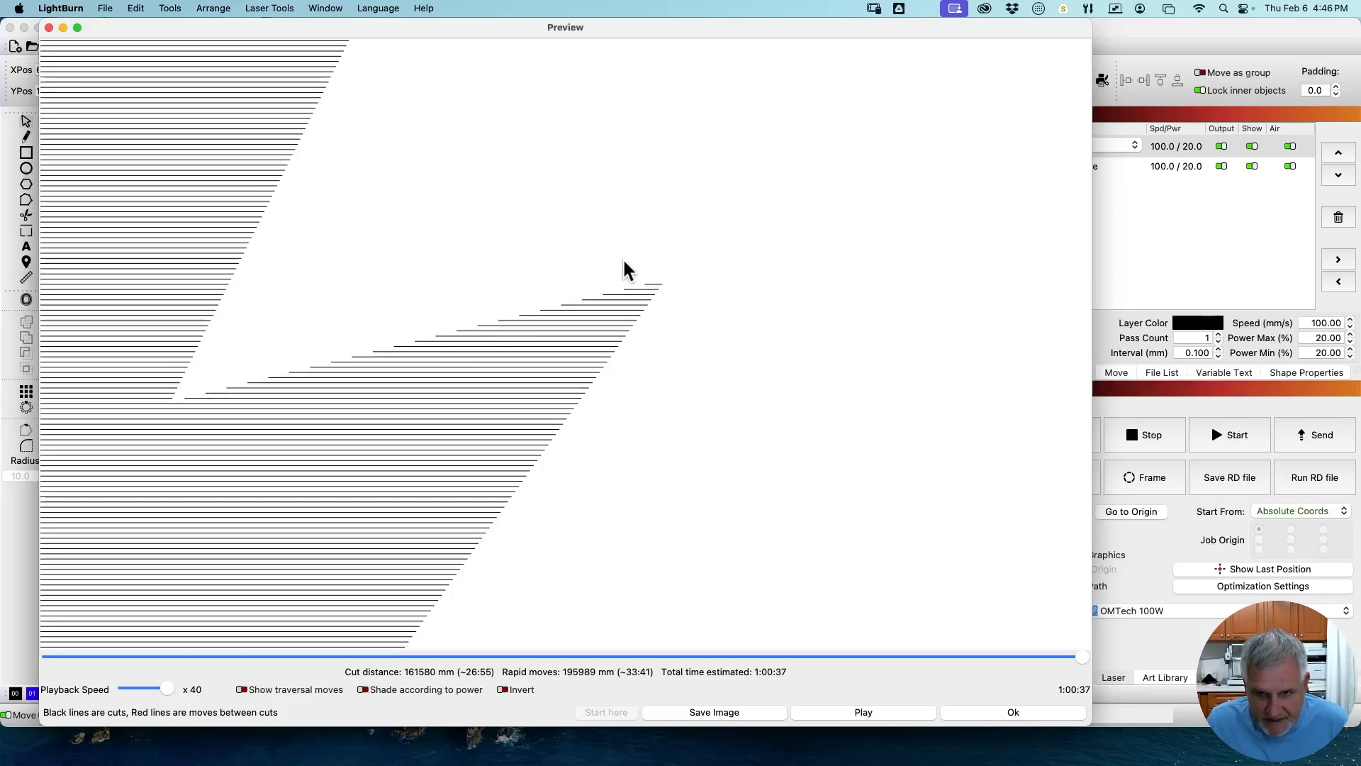
mouse_move(634, 289)
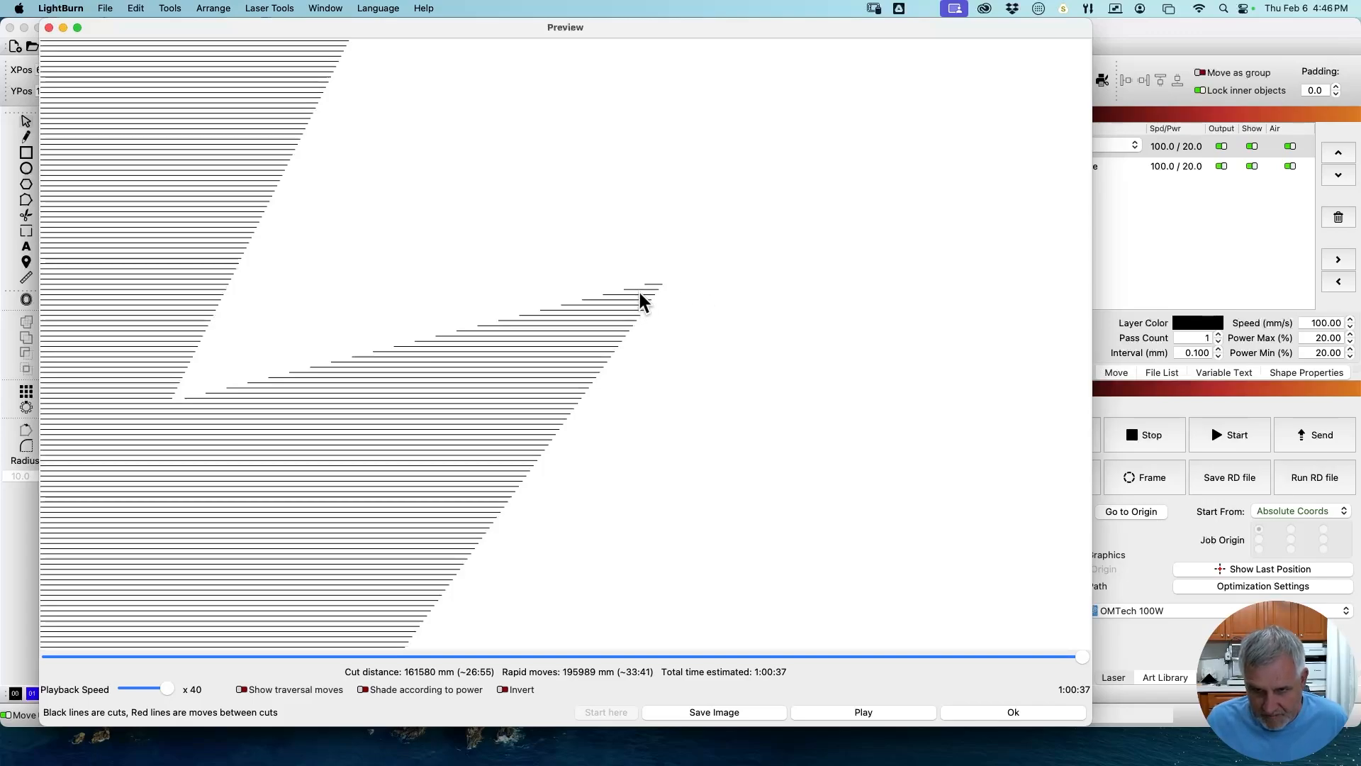
mouse_move(426, 322)
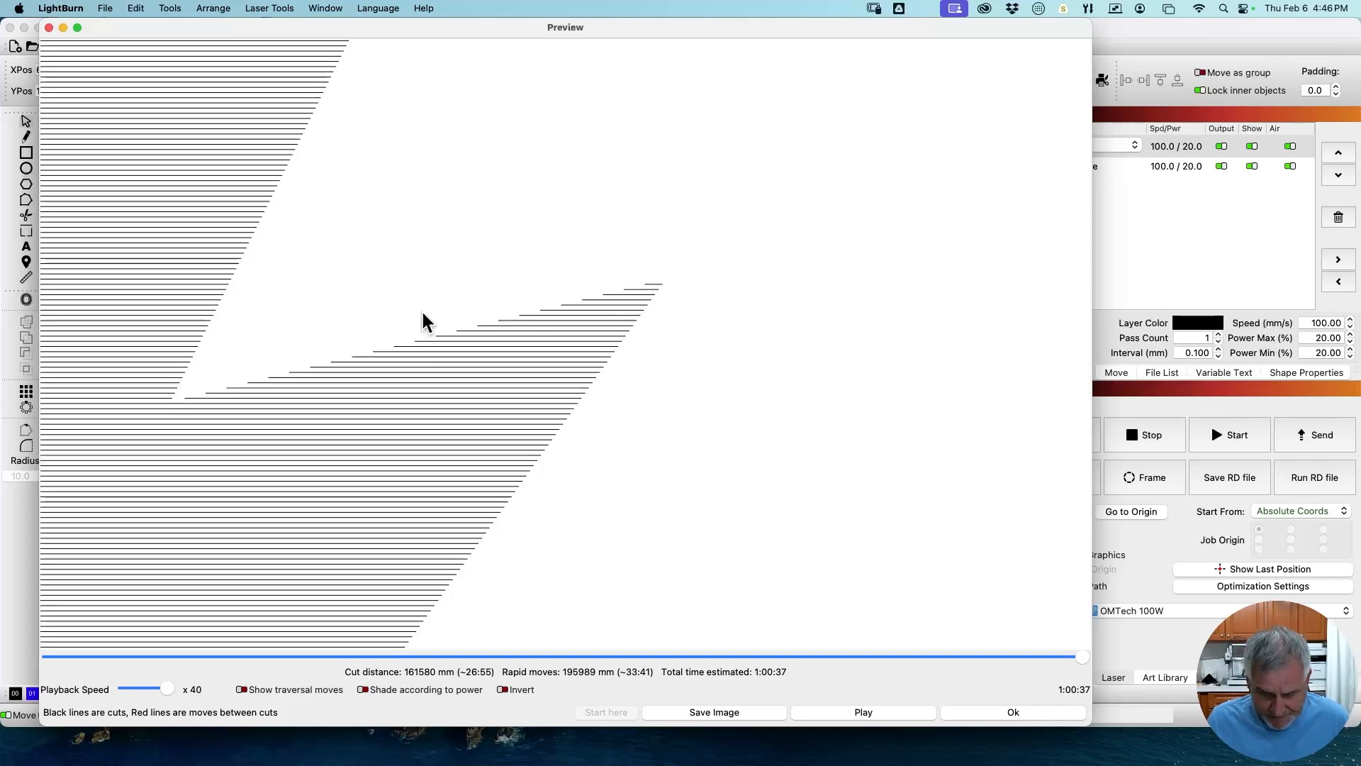
mouse_move(972, 690)
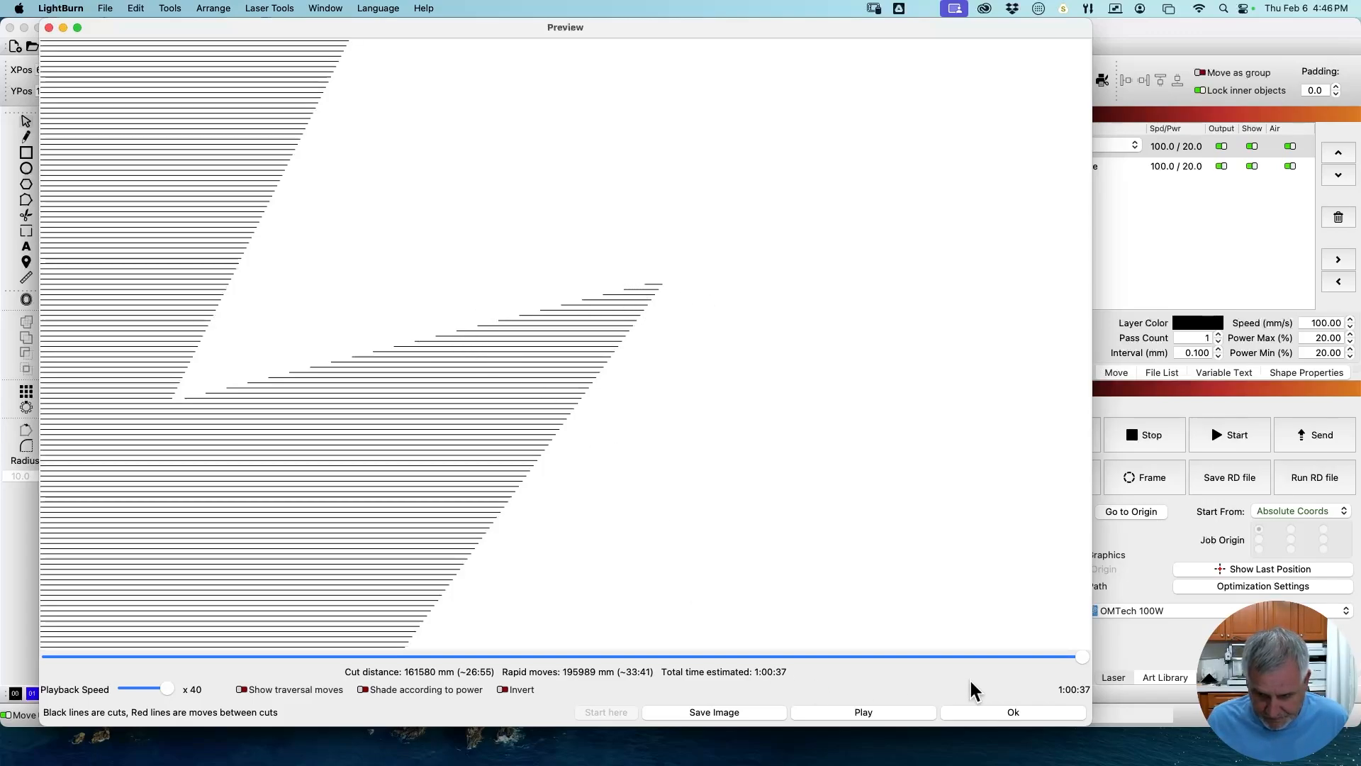
Step: Leave the preview and zoom far into the bitmap mountain's stair-stepped pixel edge
click(1012, 712)
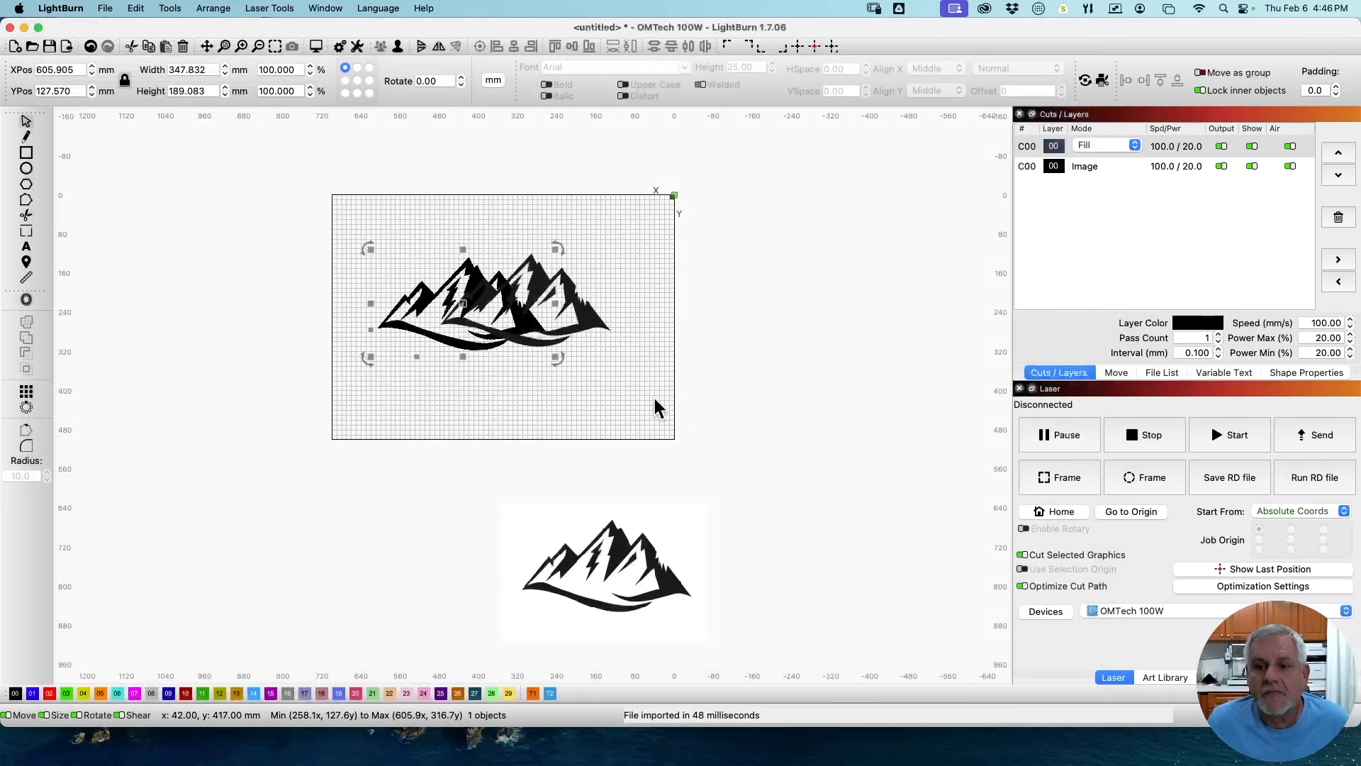
mouse_move(478, 299)
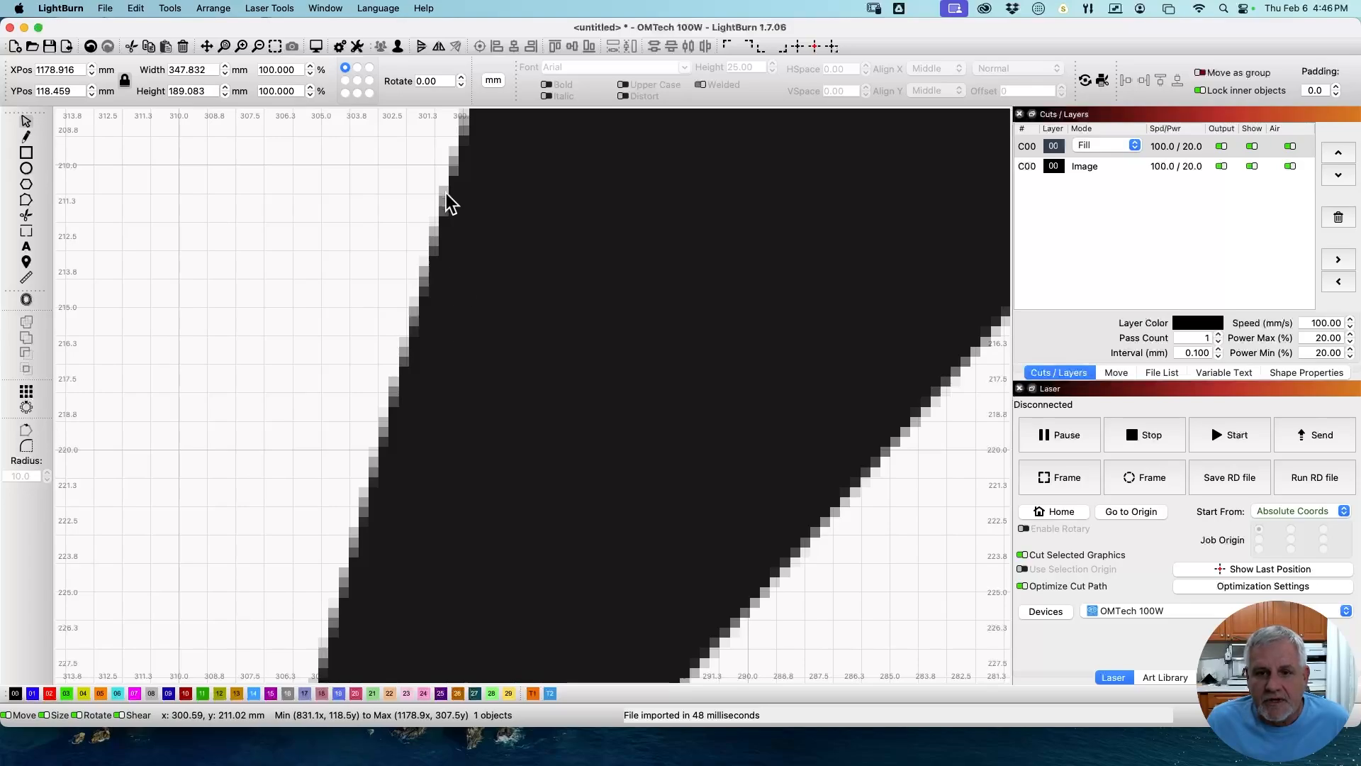
mouse_move(451, 246)
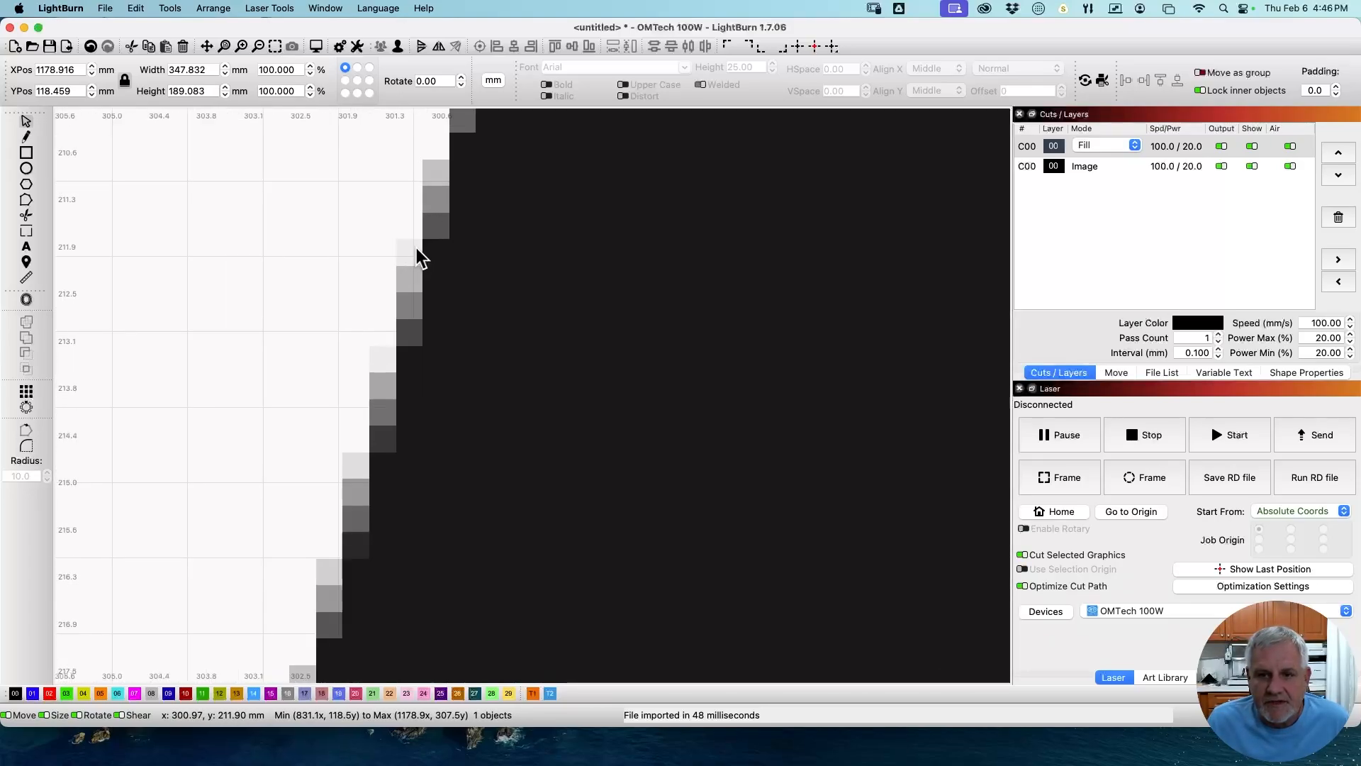
mouse_move(409, 251)
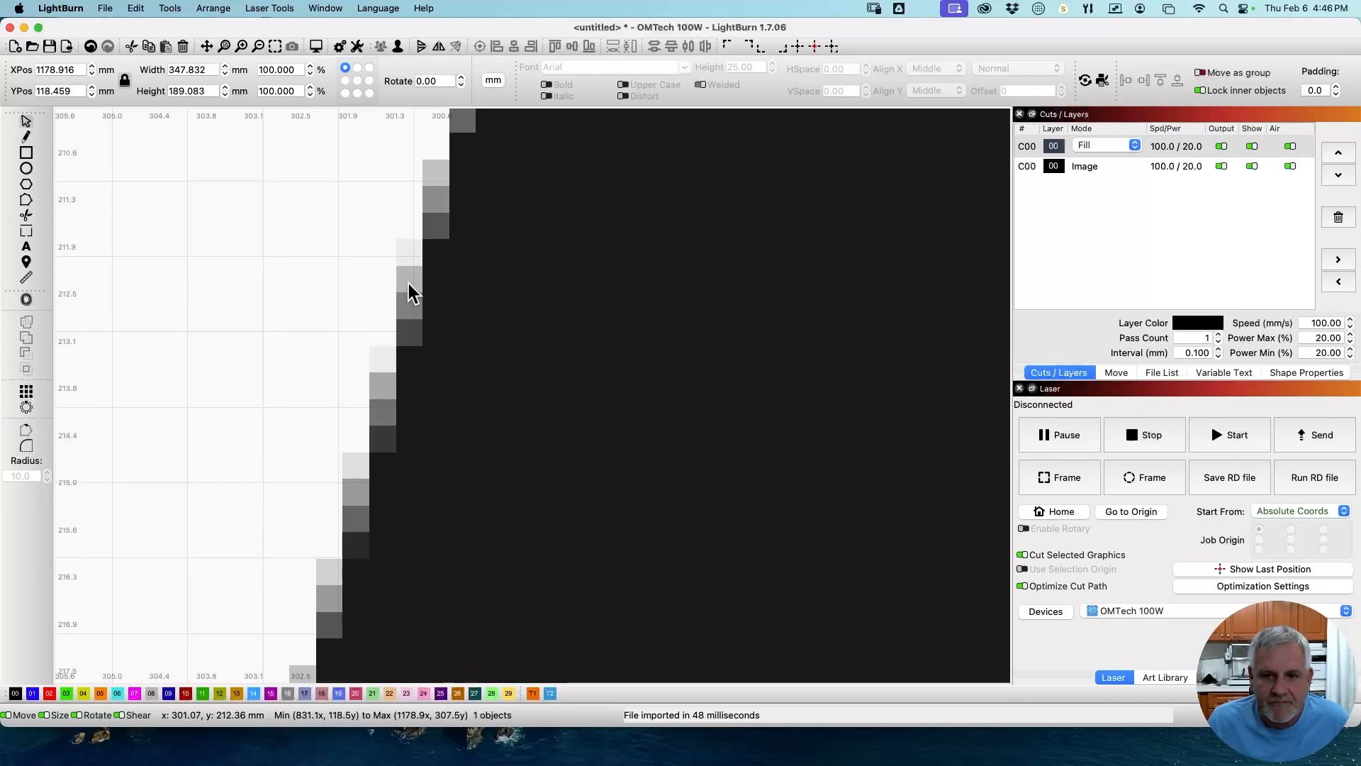
mouse_move(403, 409)
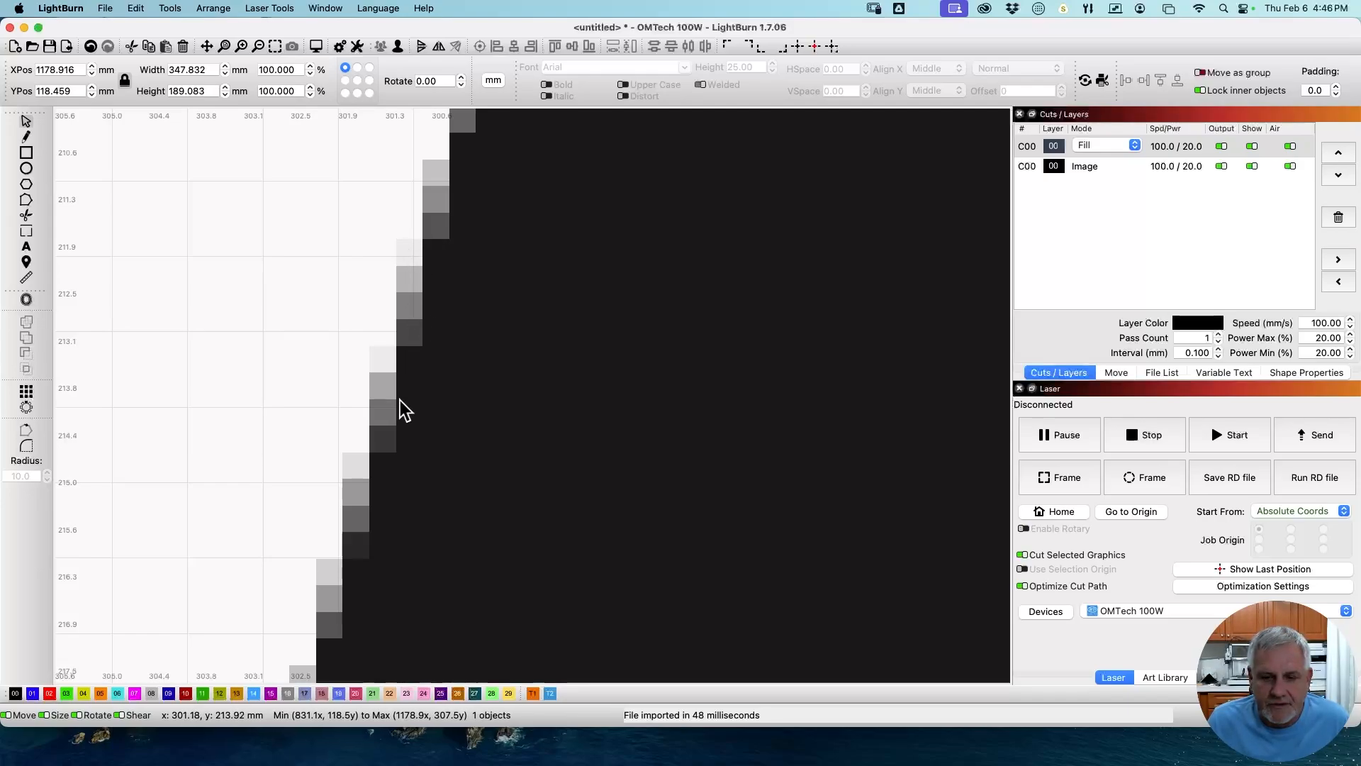
scroll(down, 3)
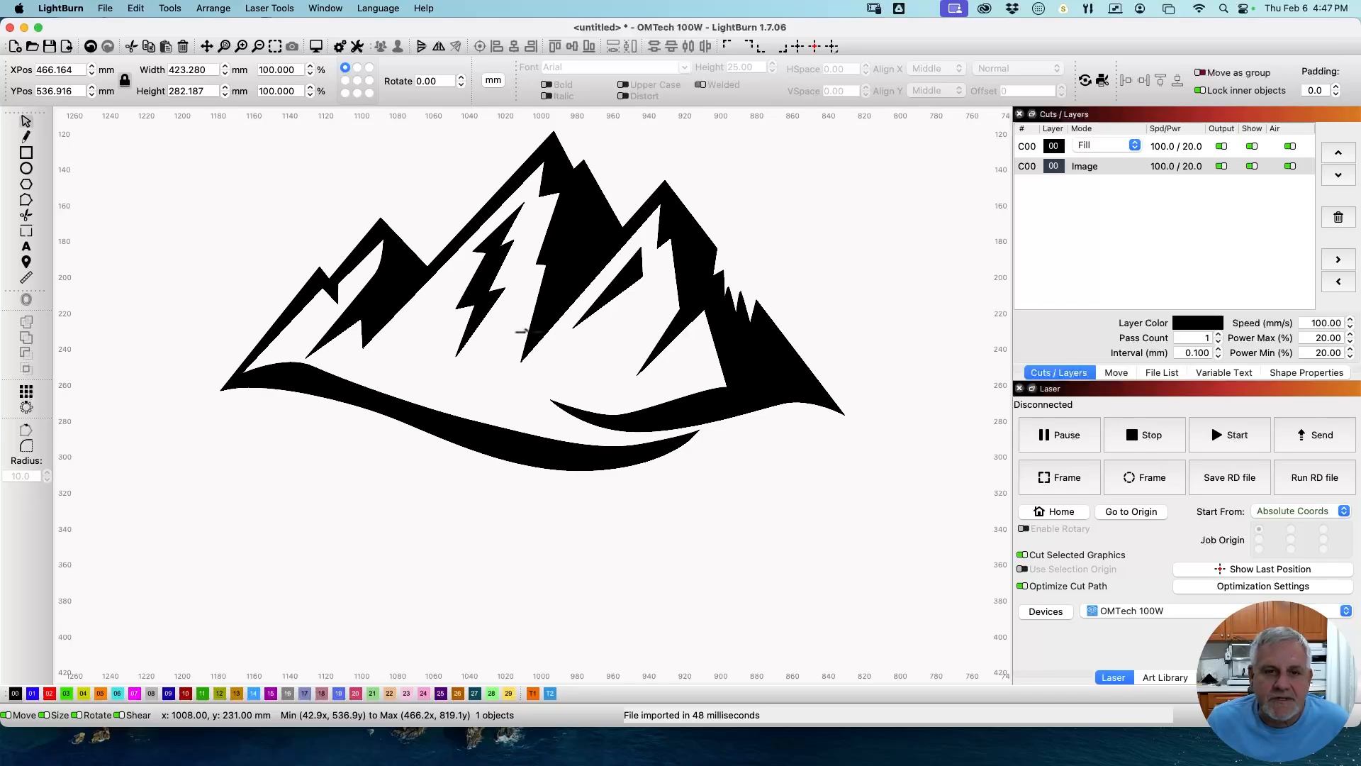
mouse_move(468, 321)
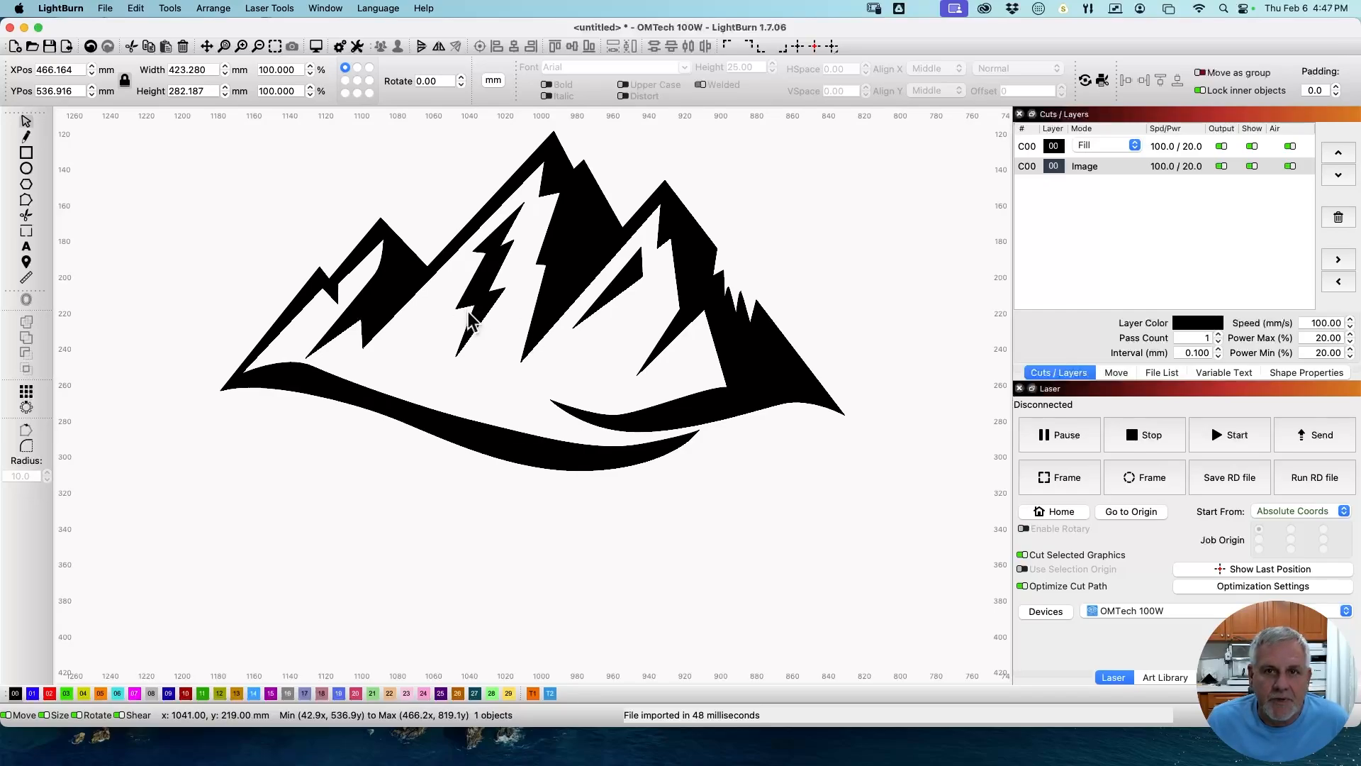
mouse_move(451, 327)
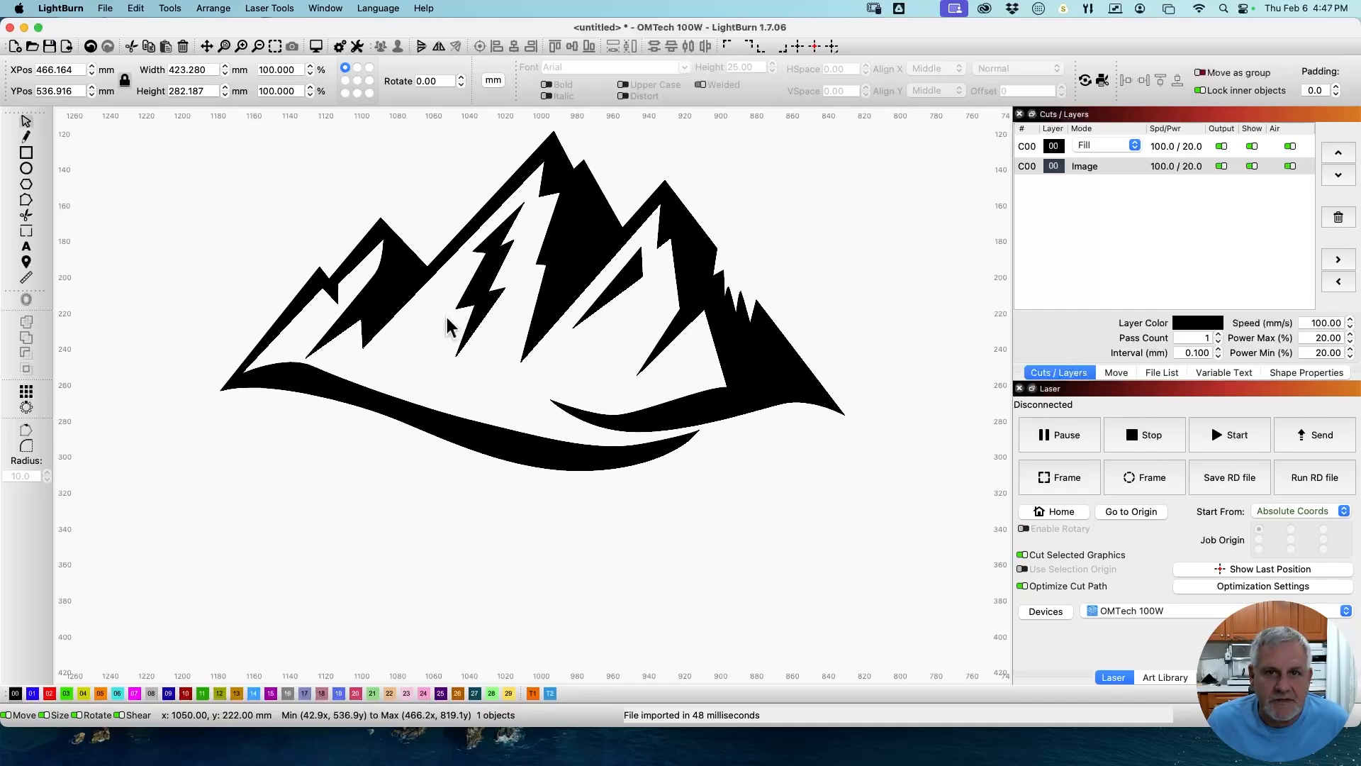
mouse_move(432, 336)
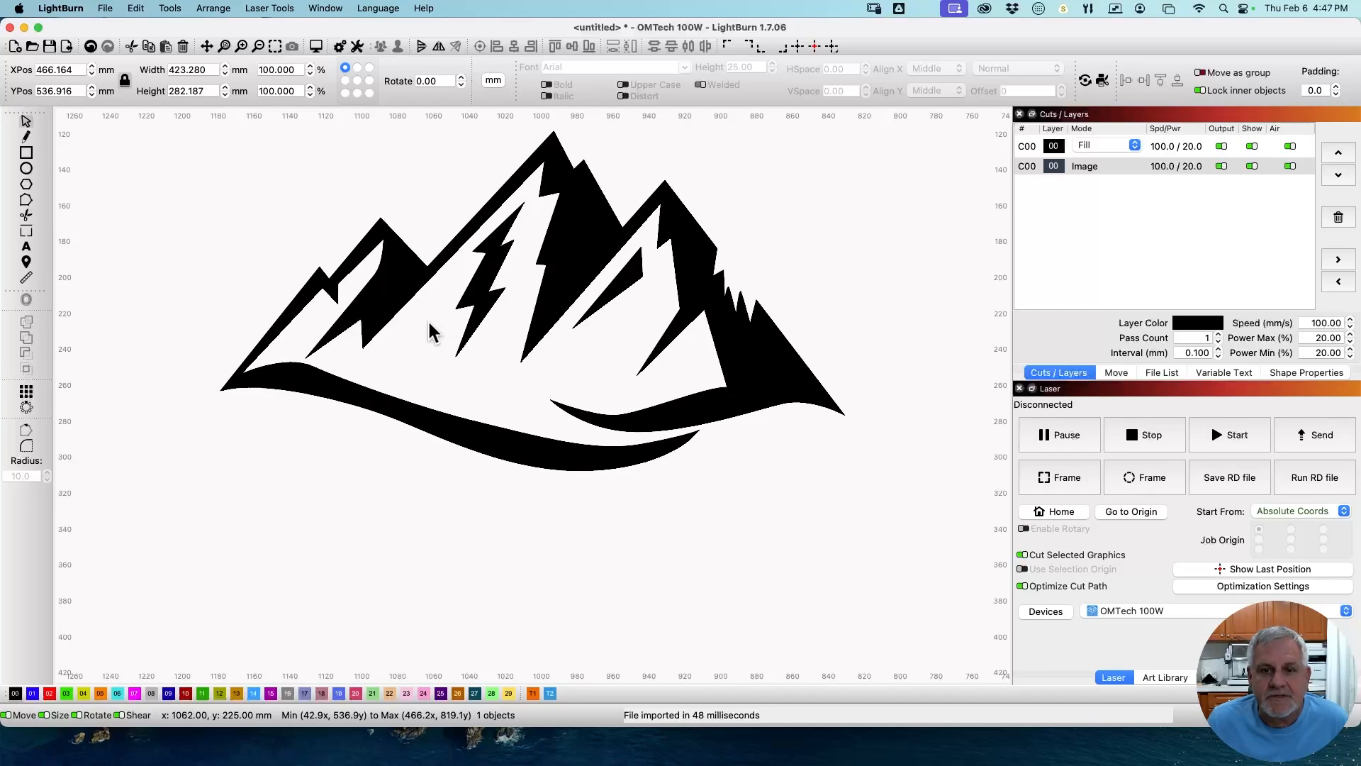
mouse_move(504, 276)
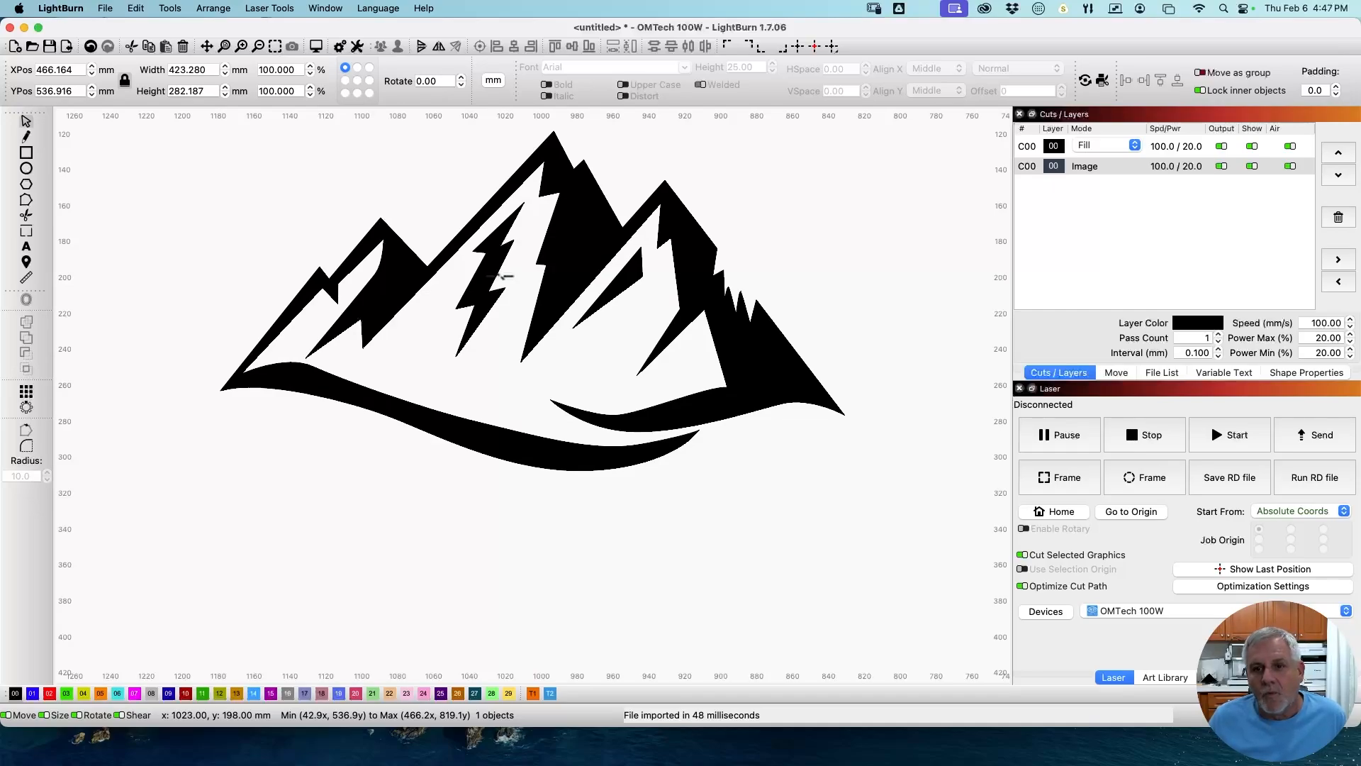
mouse_move(662, 304)
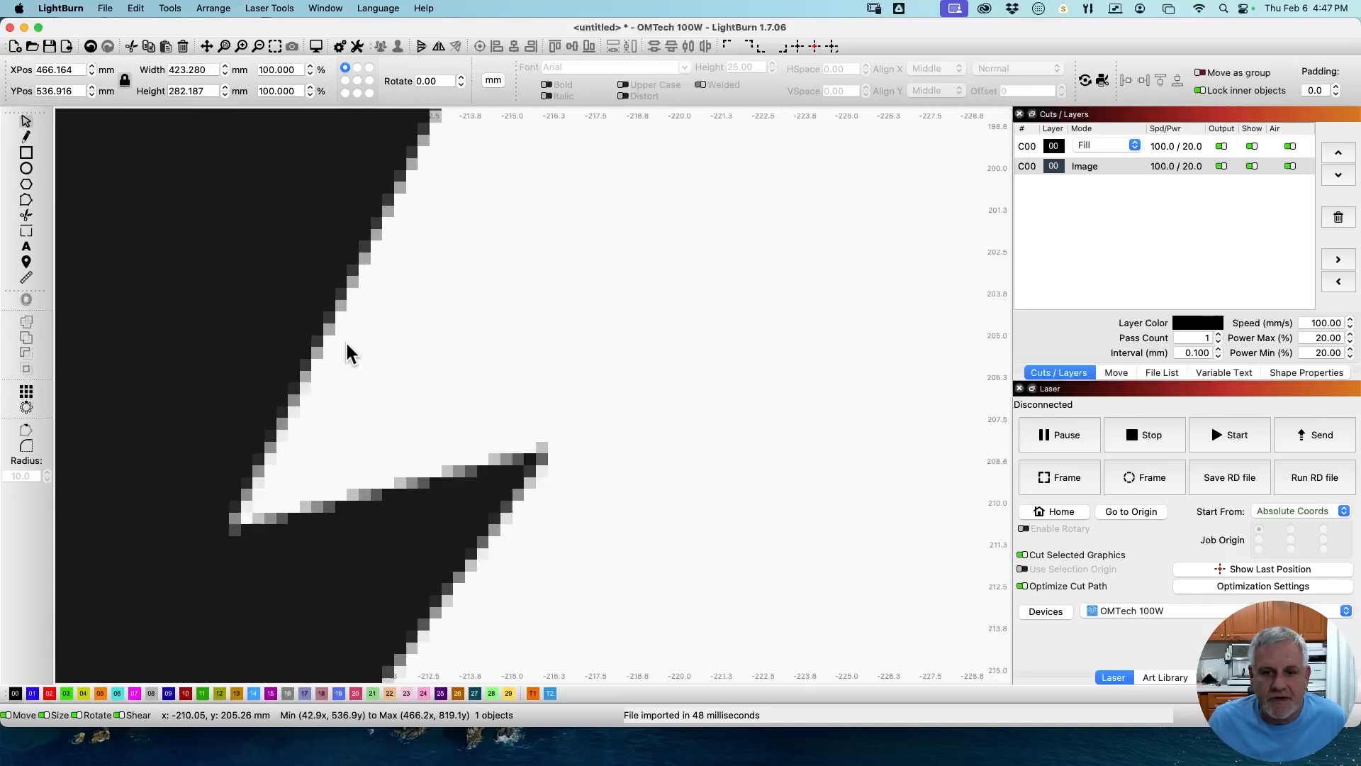
mouse_move(297, 387)
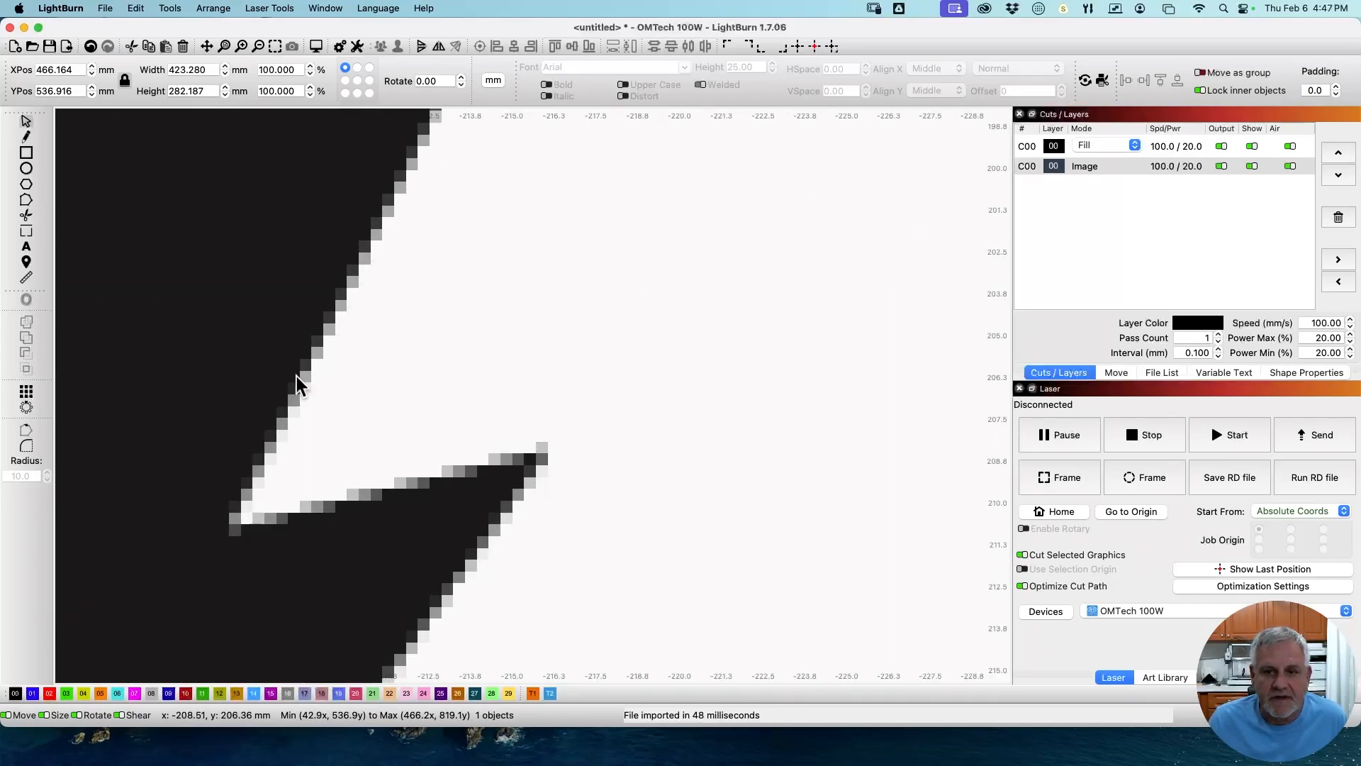
mouse_move(486, 507)
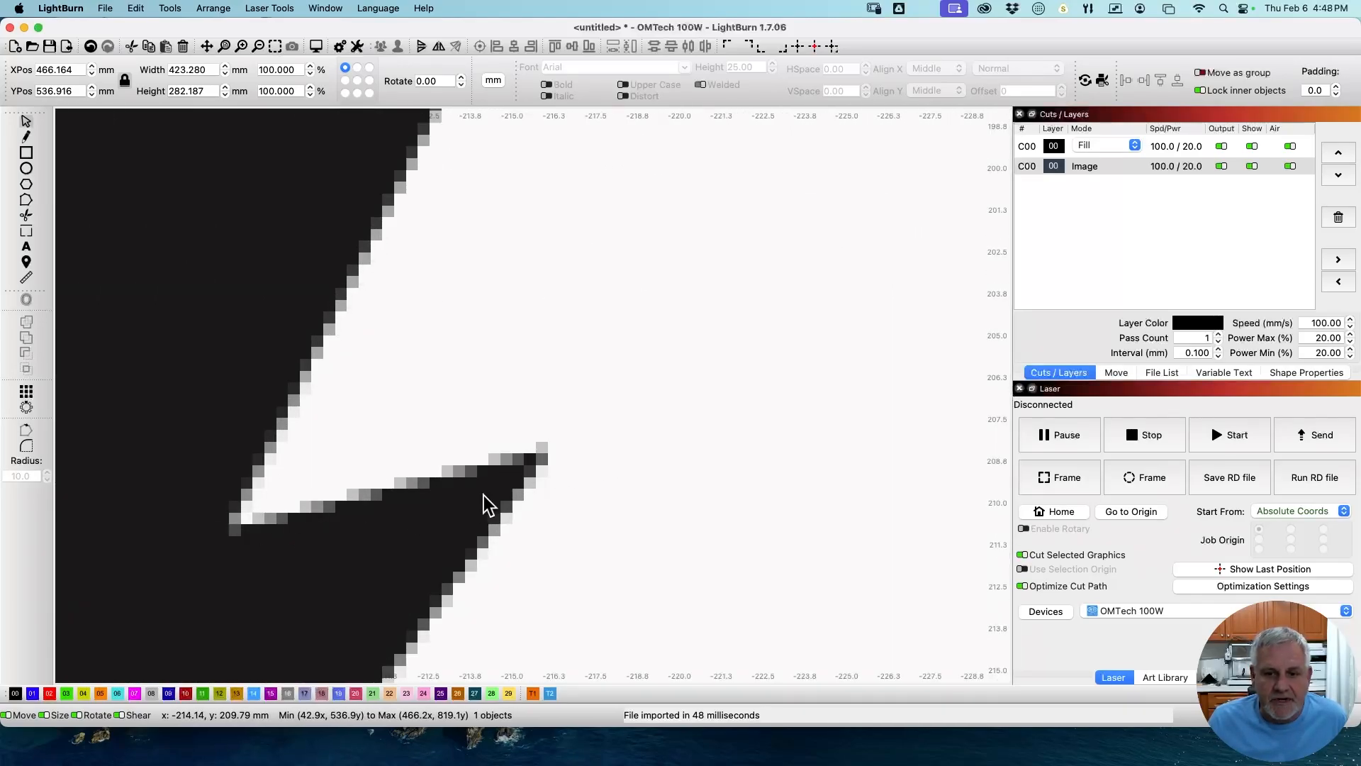
mouse_move(521, 348)
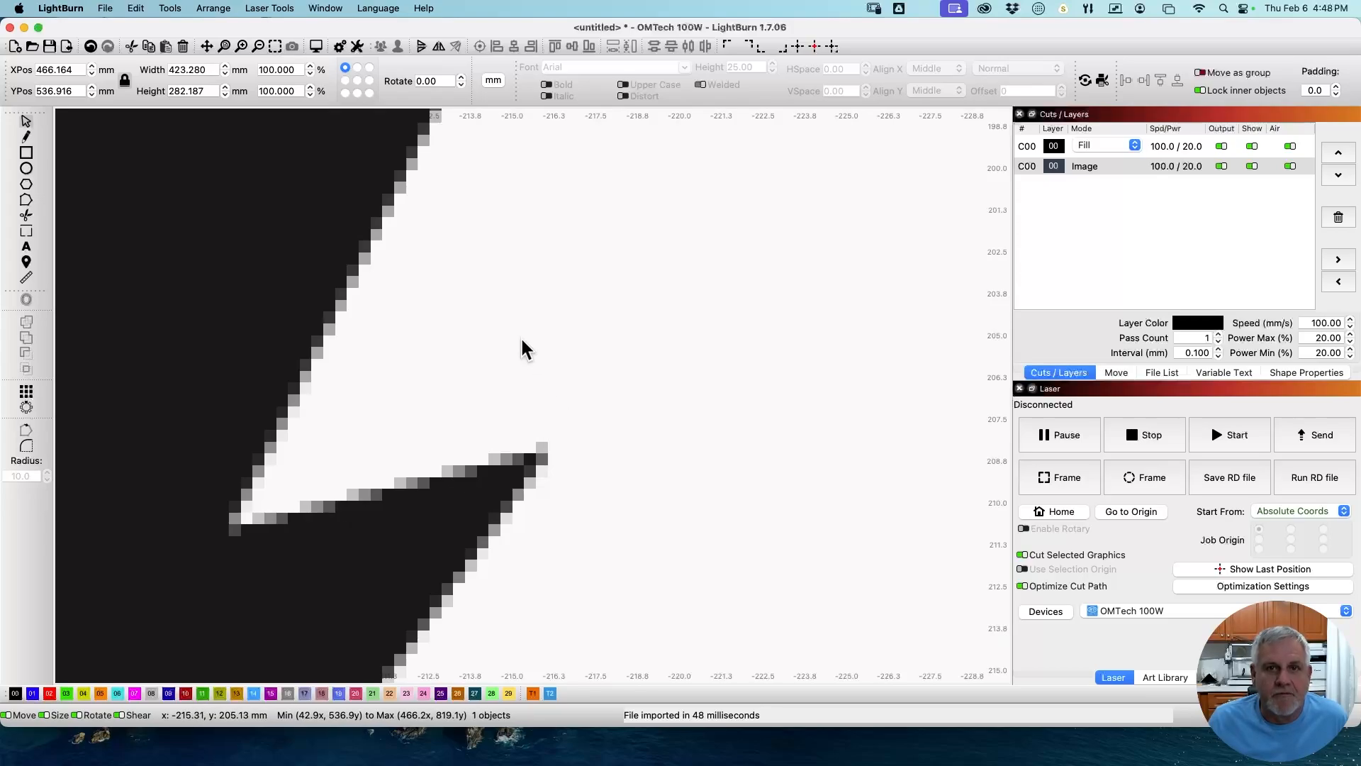
mouse_move(514, 341)
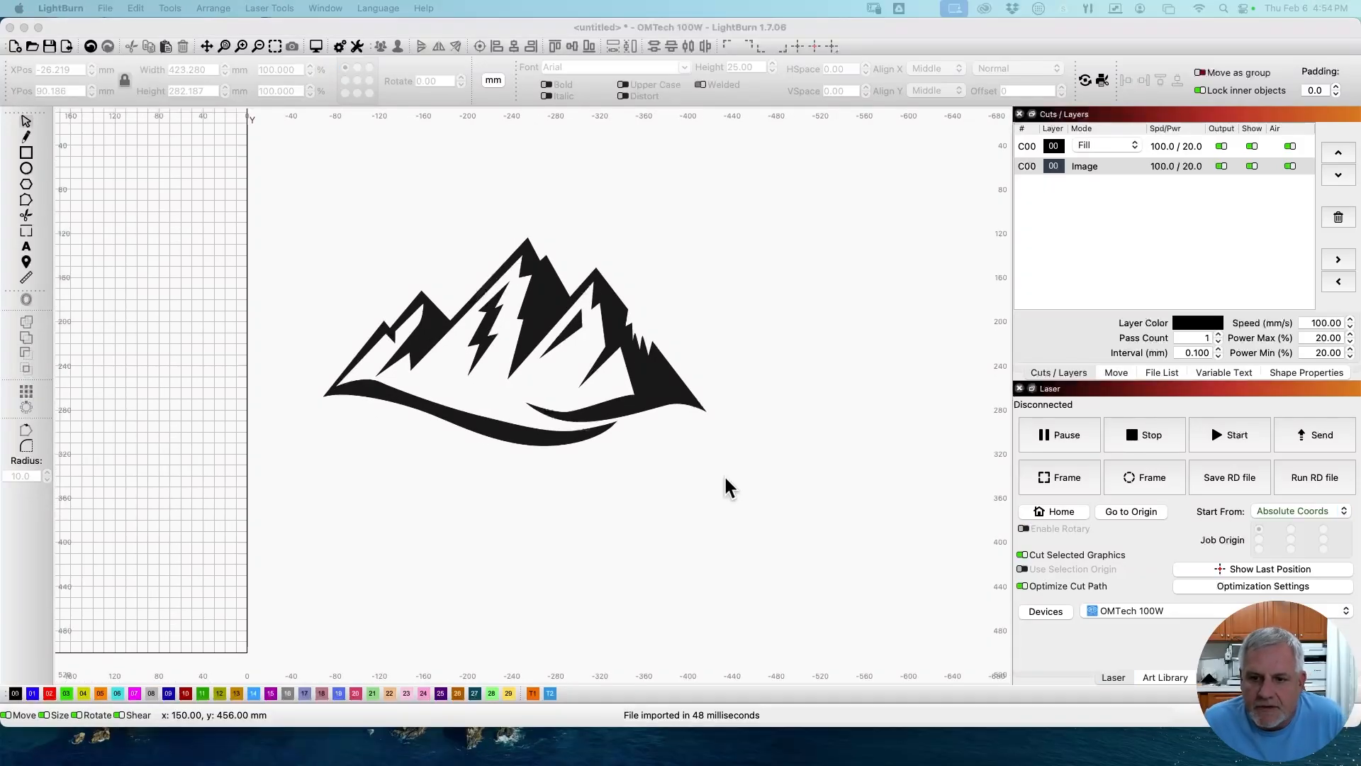
Step: Run Trace Image on the selected mountain bitmap to create vector shapes
click(511, 339)
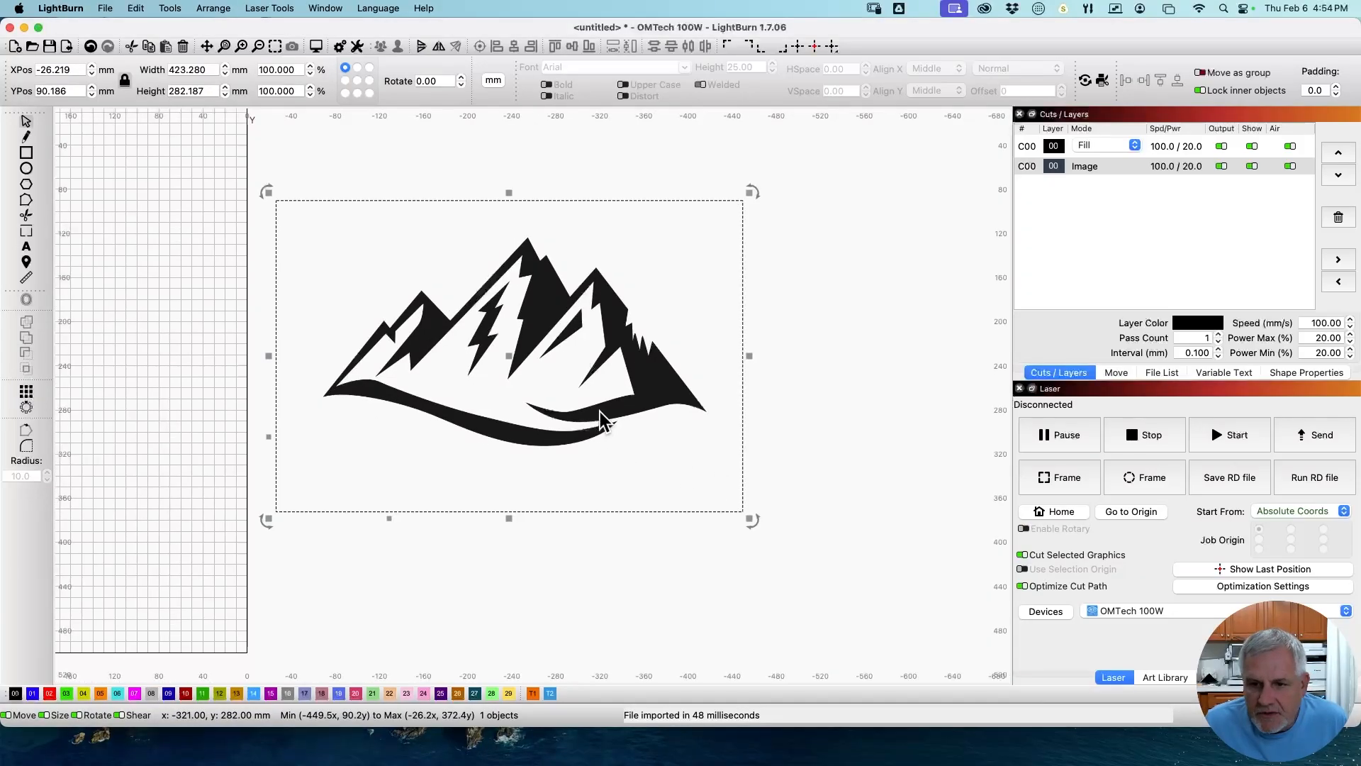
right_click(603, 421)
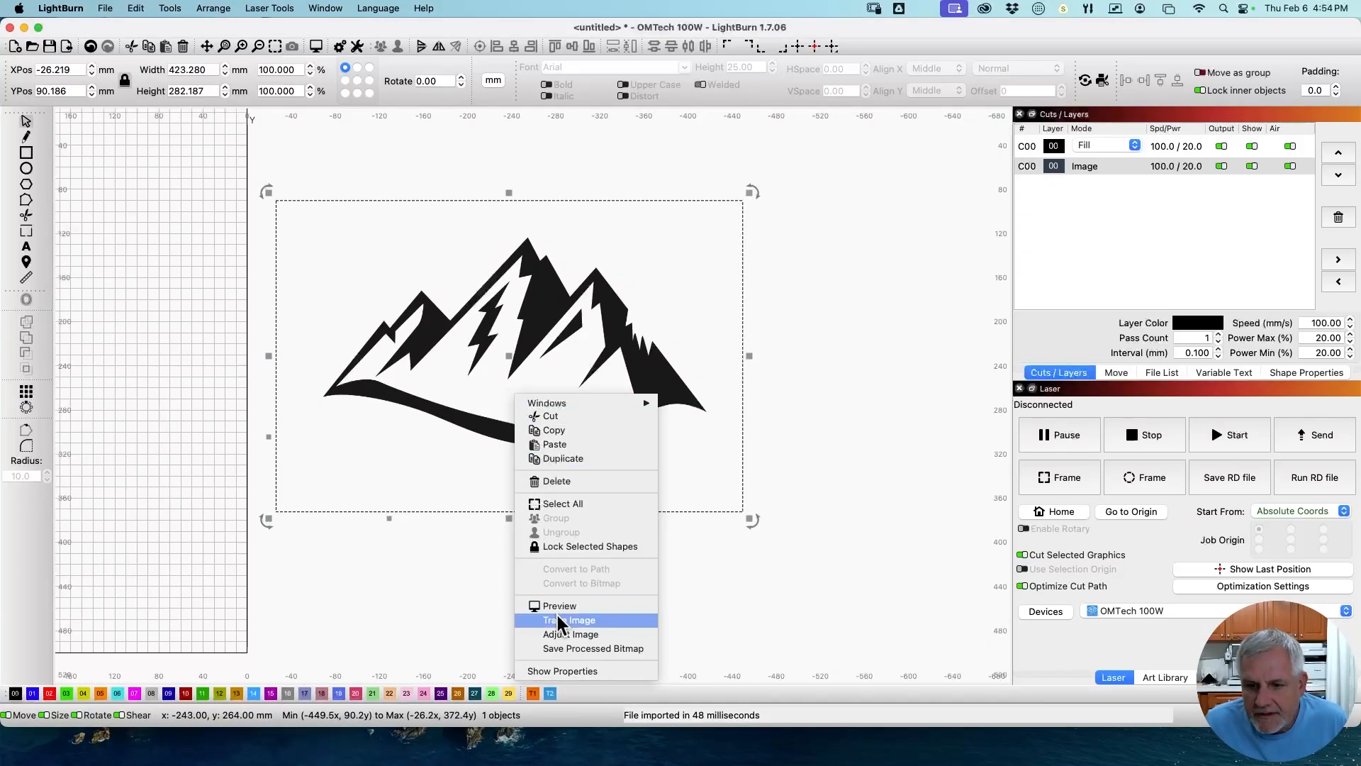
click(569, 619)
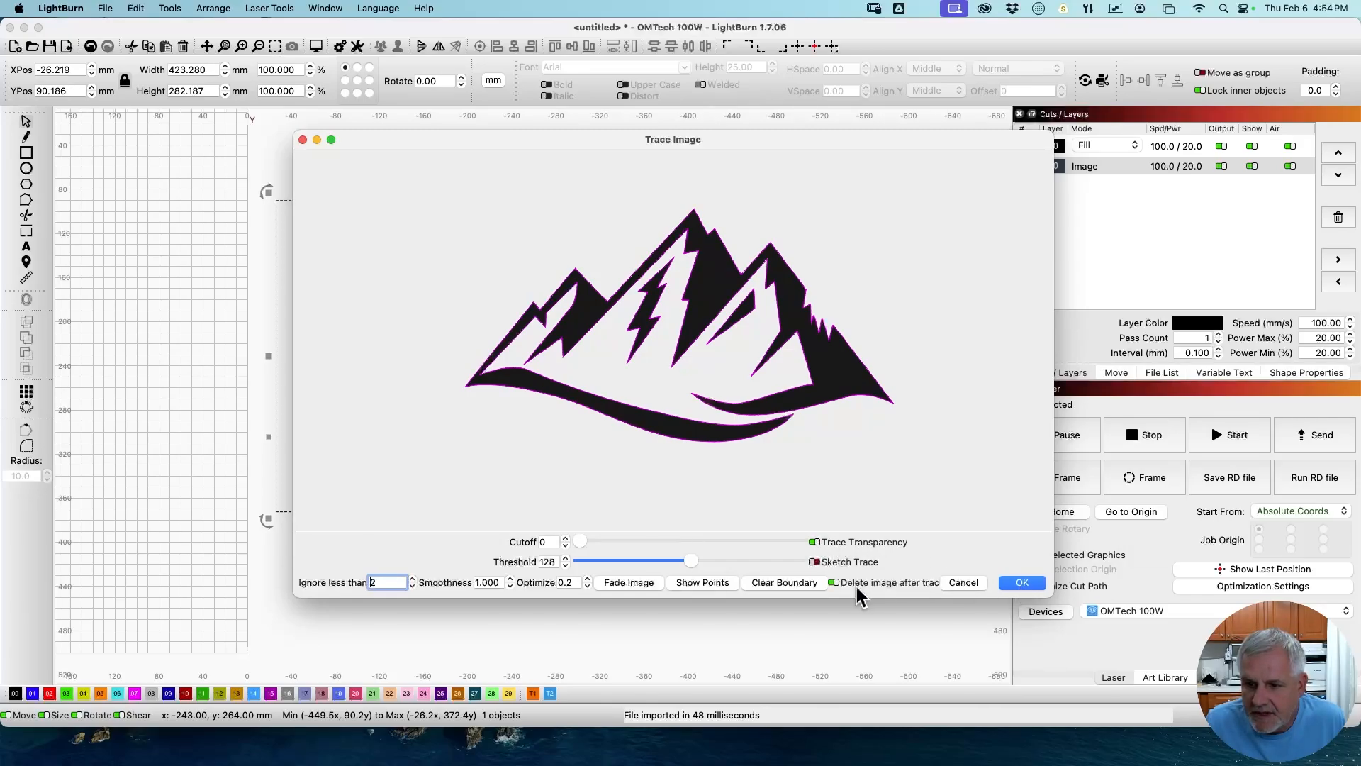
click(1021, 581)
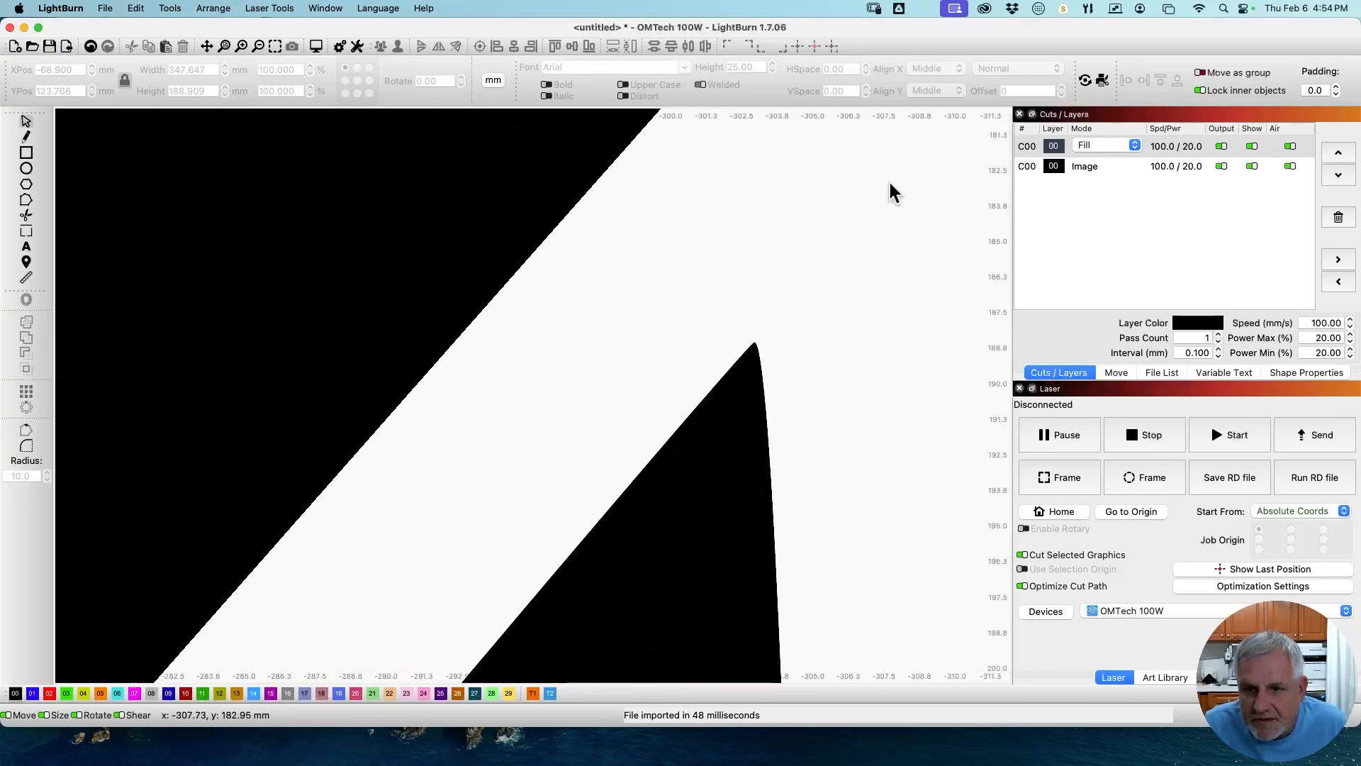
Step: Switch the traced shapes' C00 layer from Fill to Line mode
click(1086, 144)
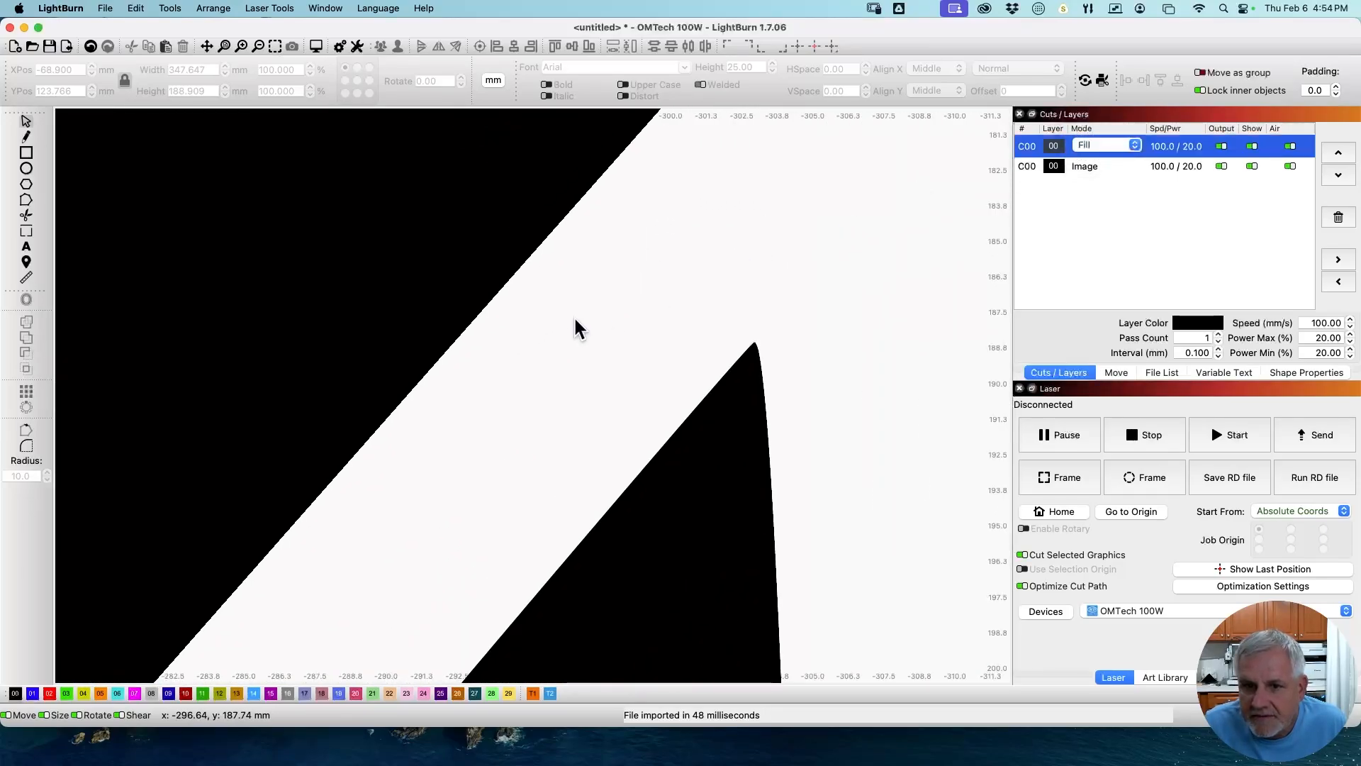
click(1107, 146)
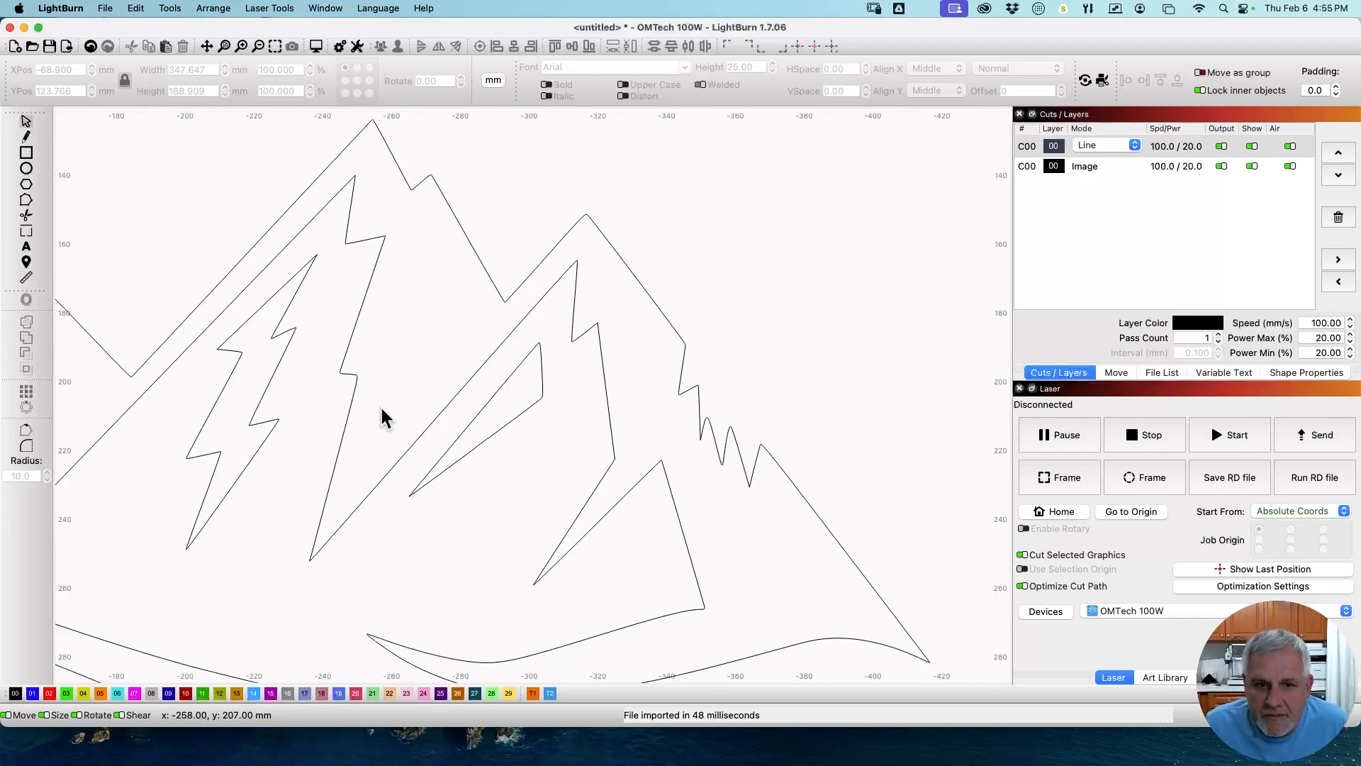
drag(387, 417, 341, 383)
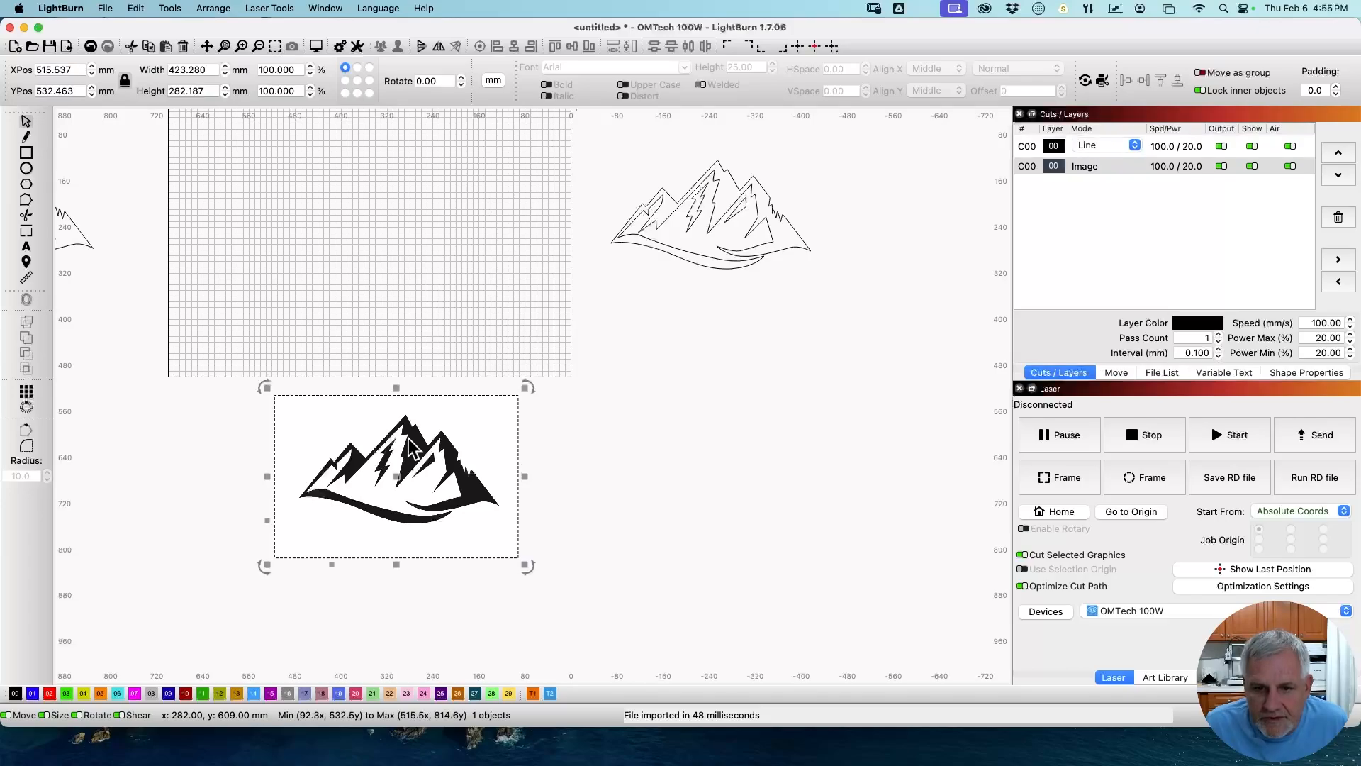
Step: Run Trace Image on the second mountain bitmap to create vector outlines
right_click(413, 448)
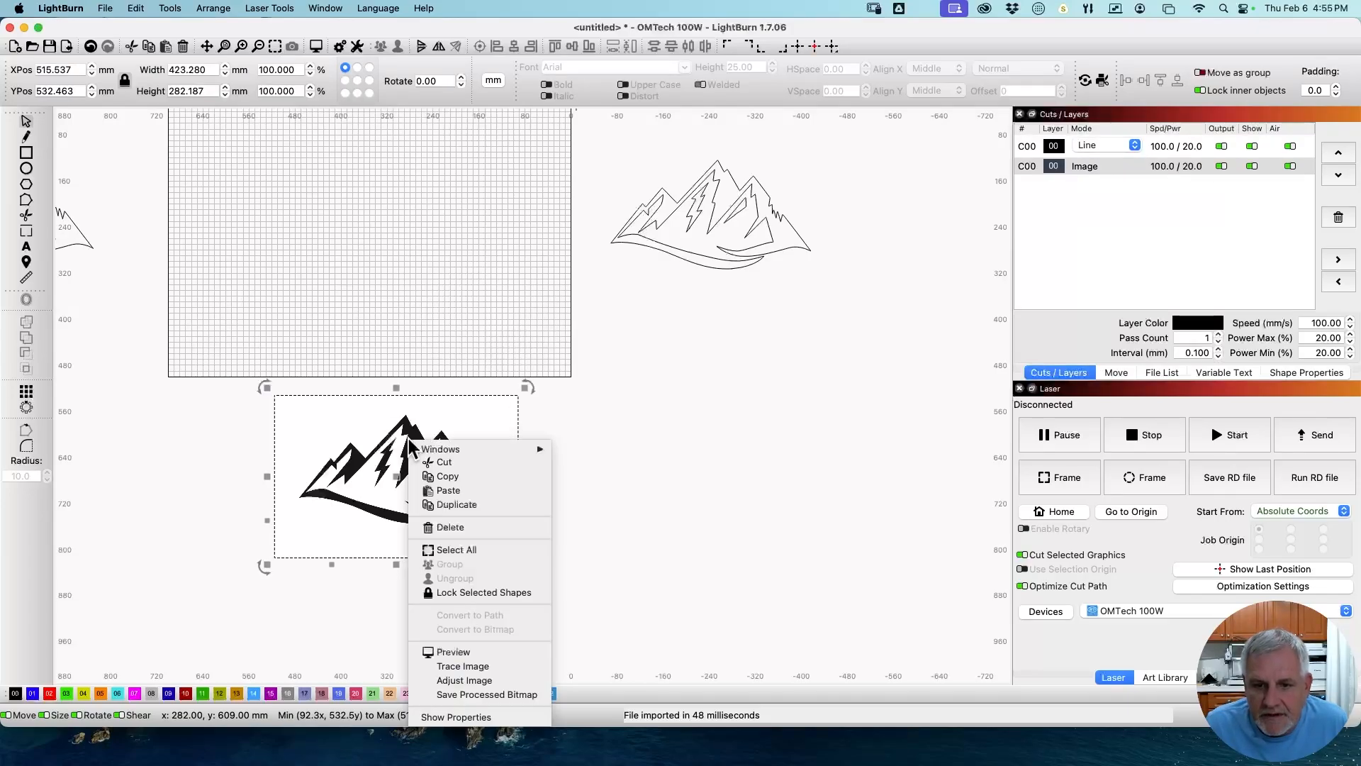
click(463, 666)
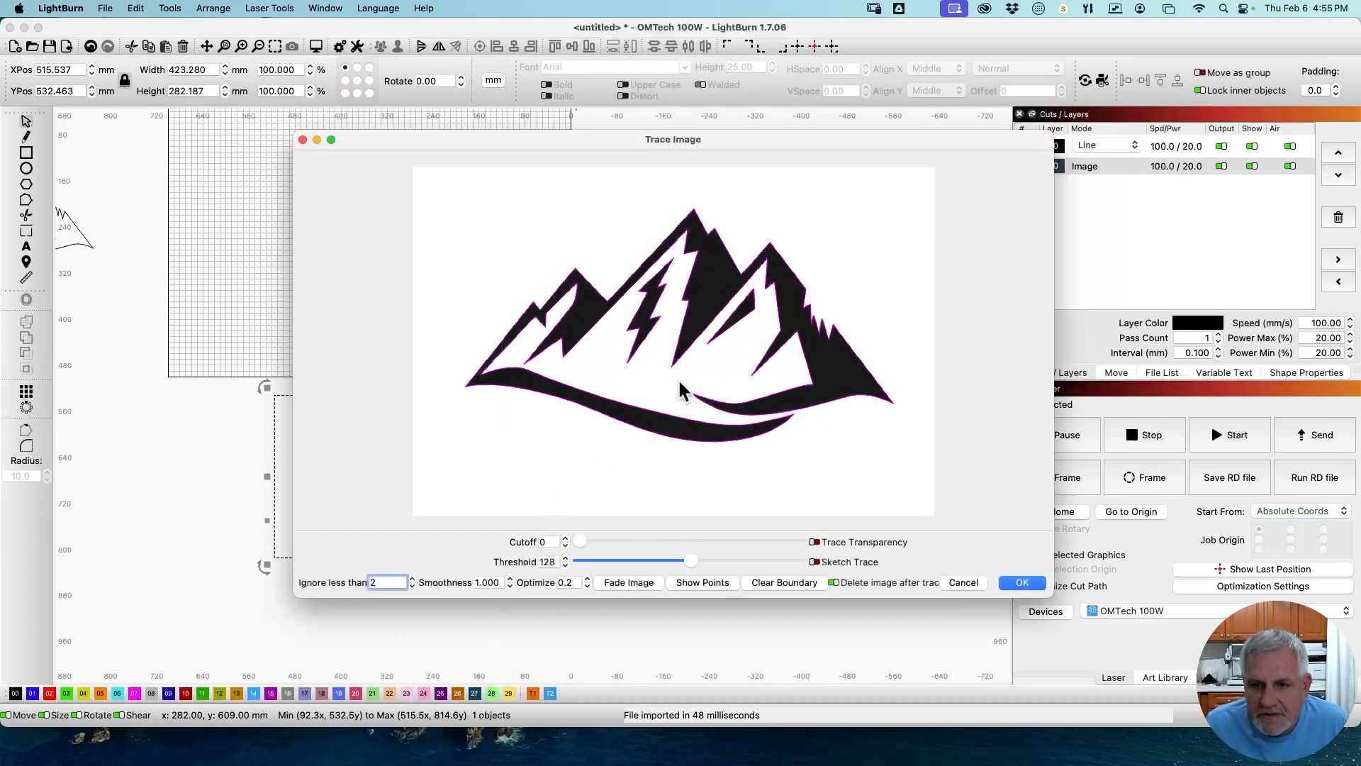
mouse_move(833, 392)
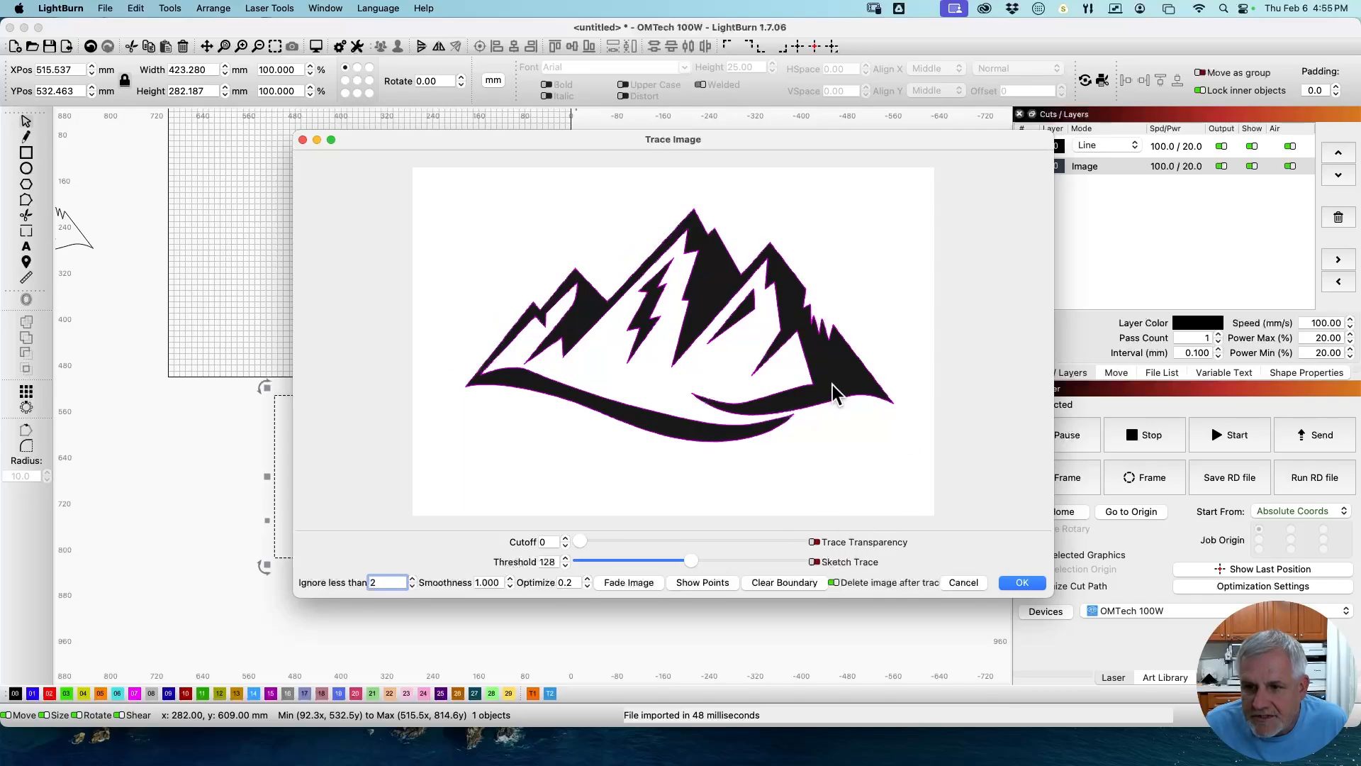
mouse_move(685, 395)
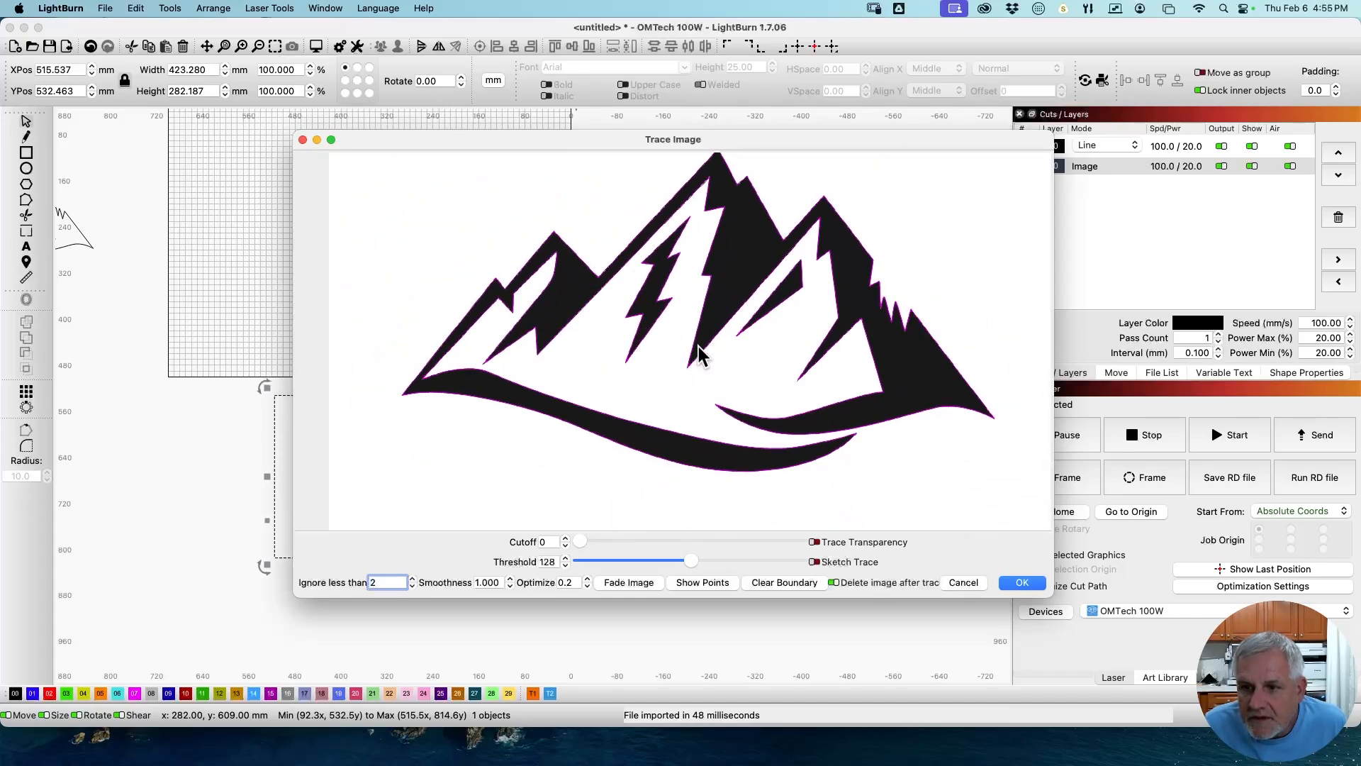
click(1021, 583)
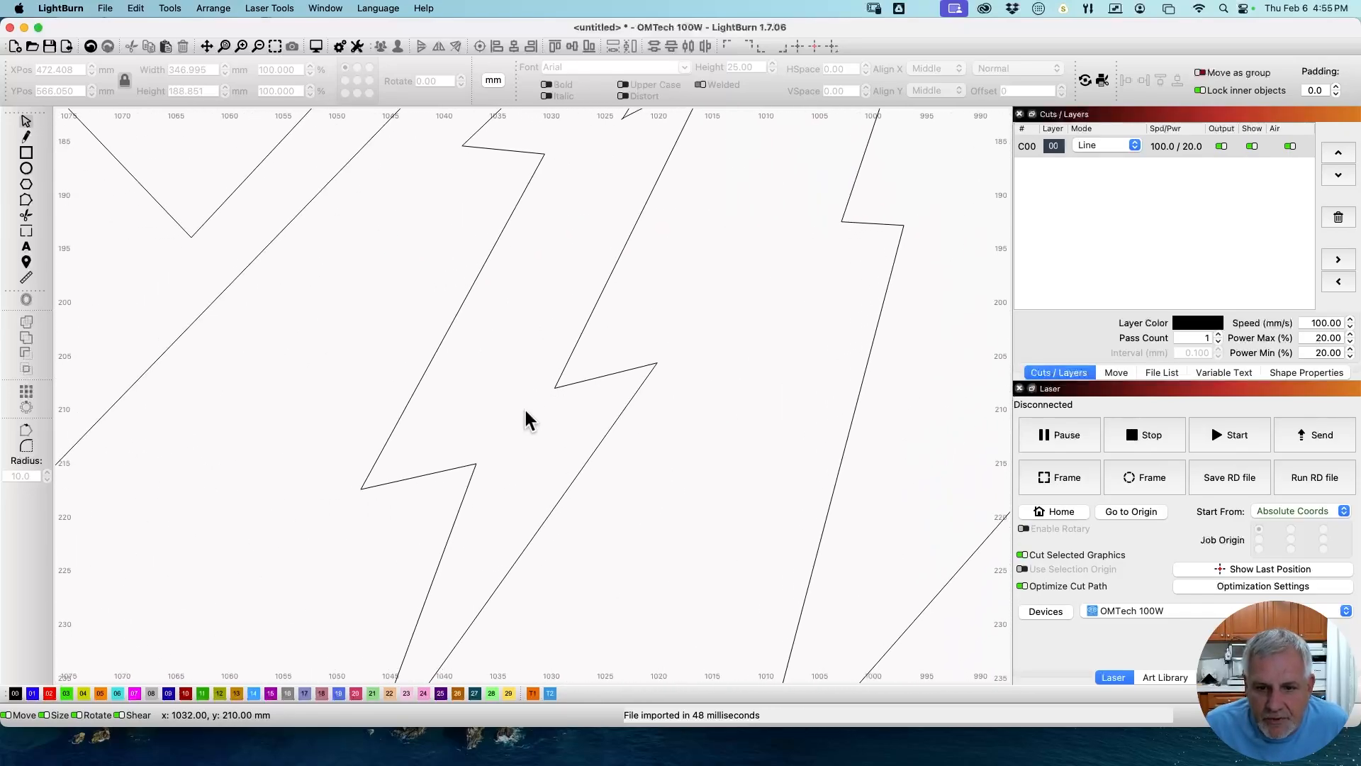
mouse_move(680, 317)
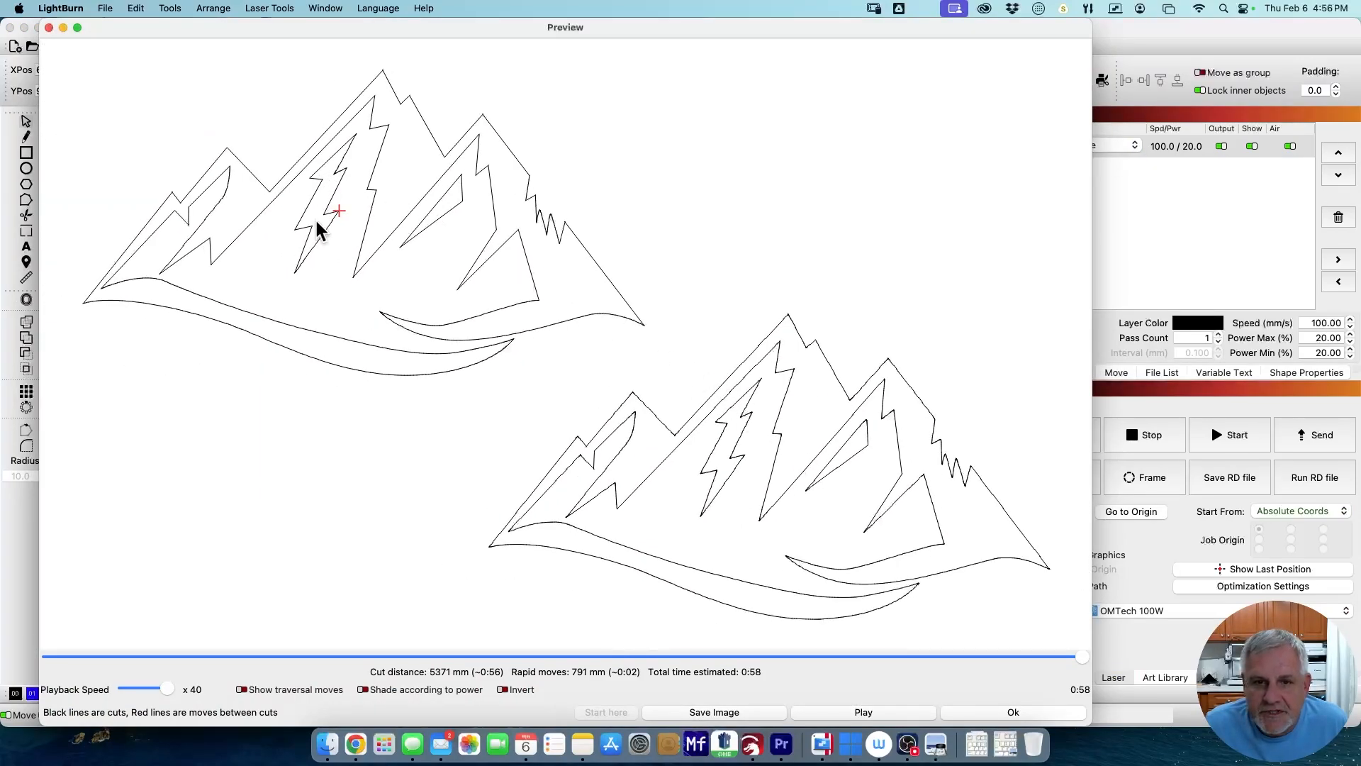
mouse_move(745, 410)
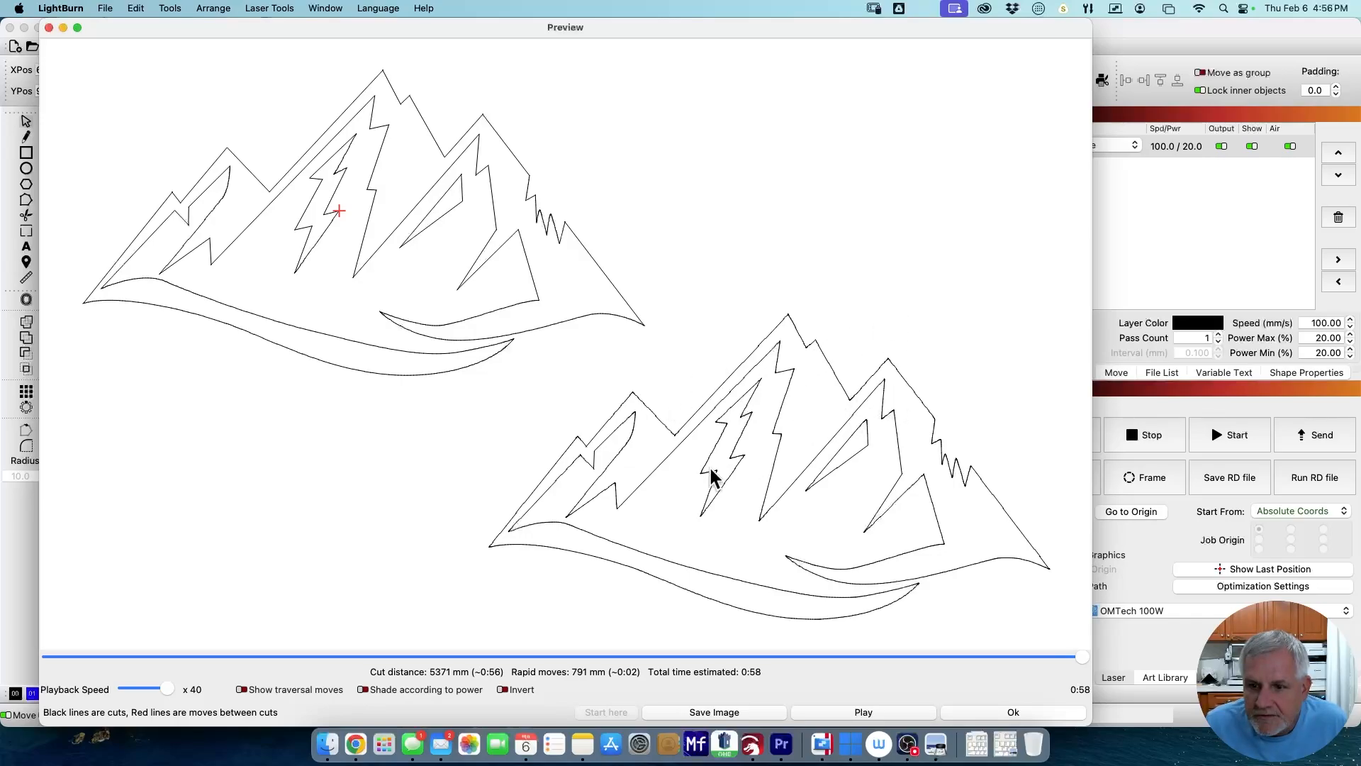
mouse_move(595, 399)
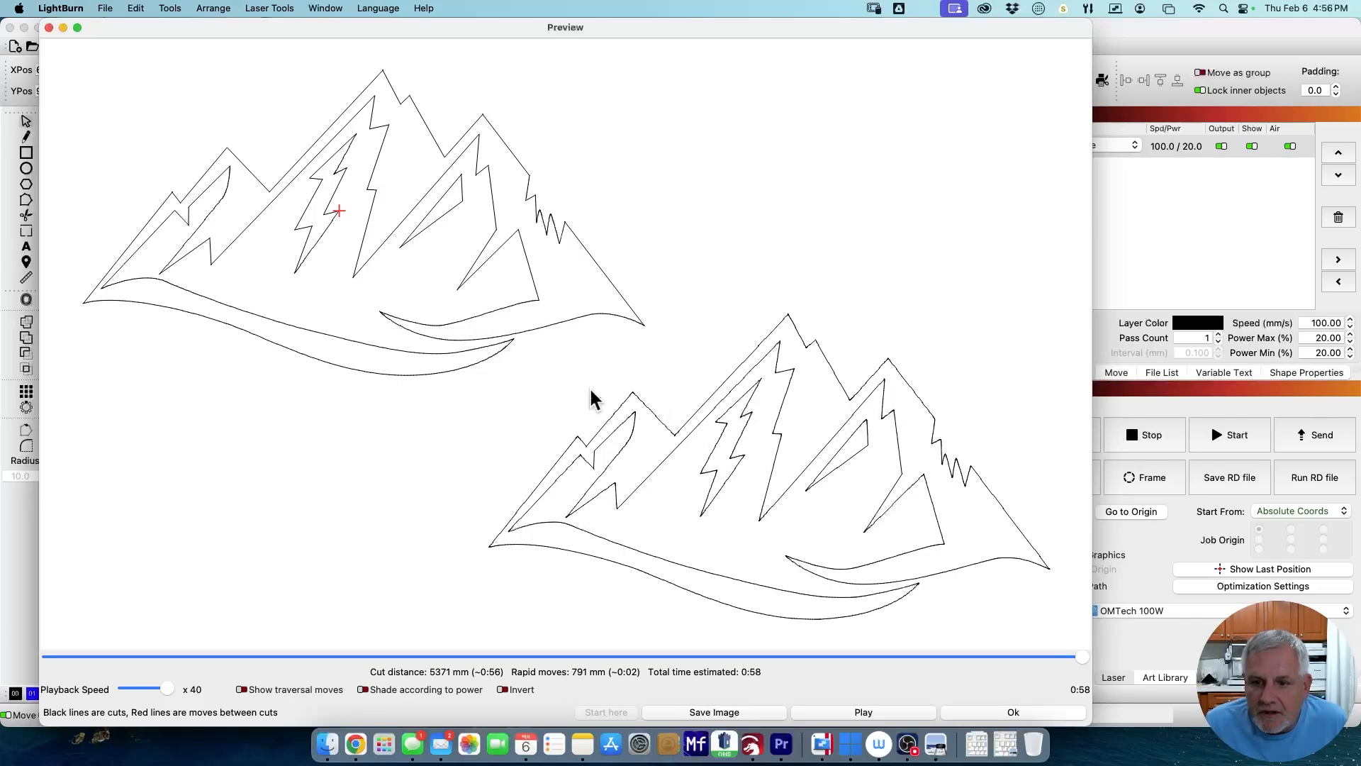
Step: Close the cut preview of both traced mountains and return to the canvas
click(1012, 712)
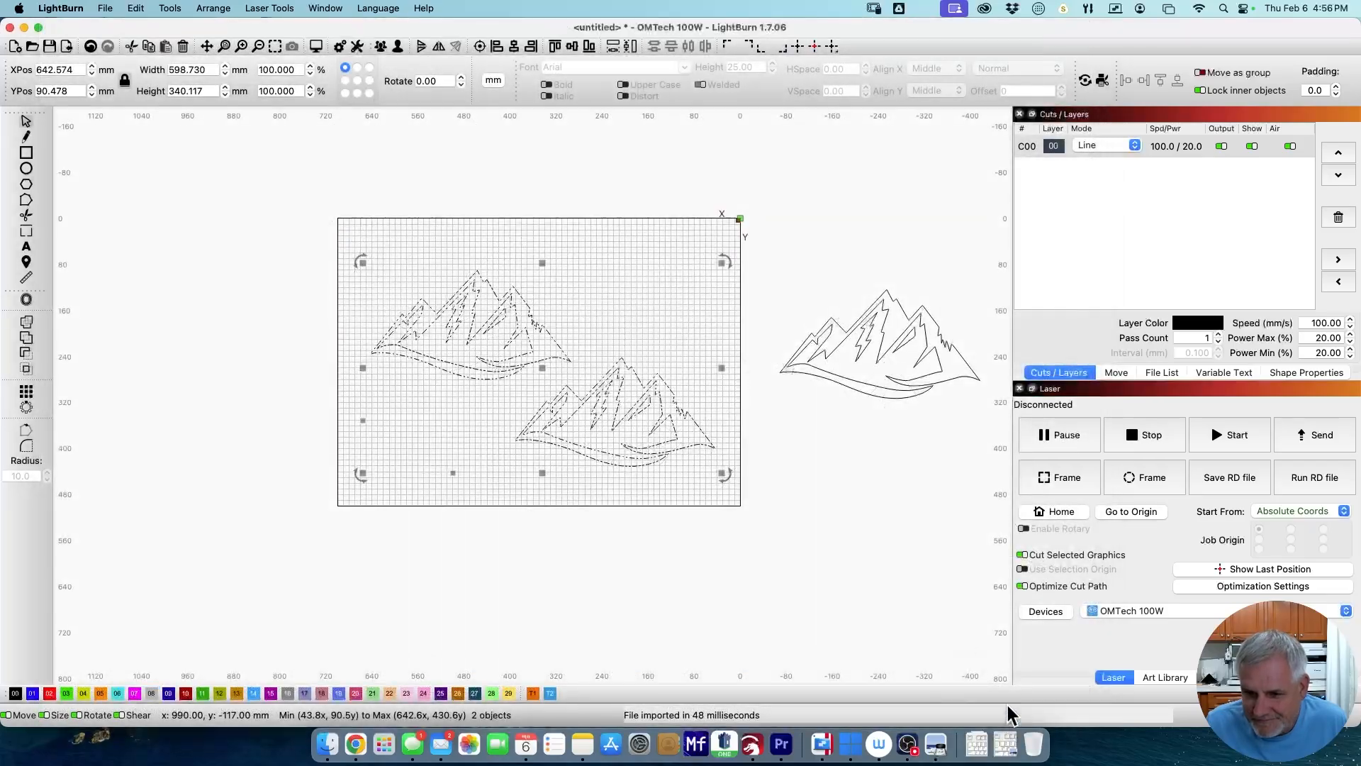